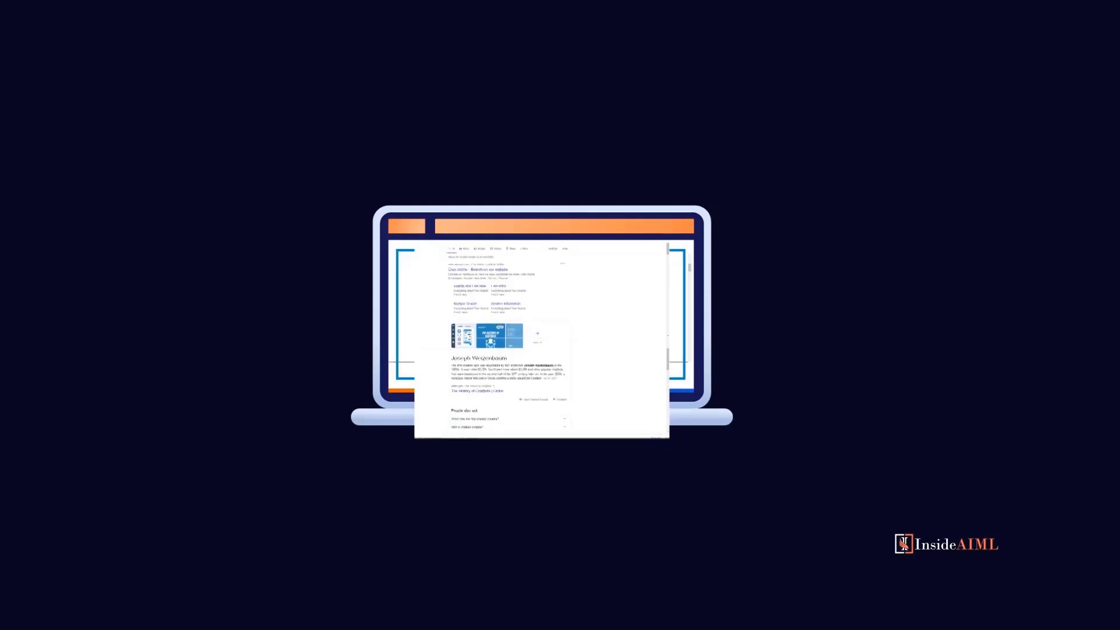
# - Send 'Good Morning' to the chatbot
pyautogui.scroll(-3)
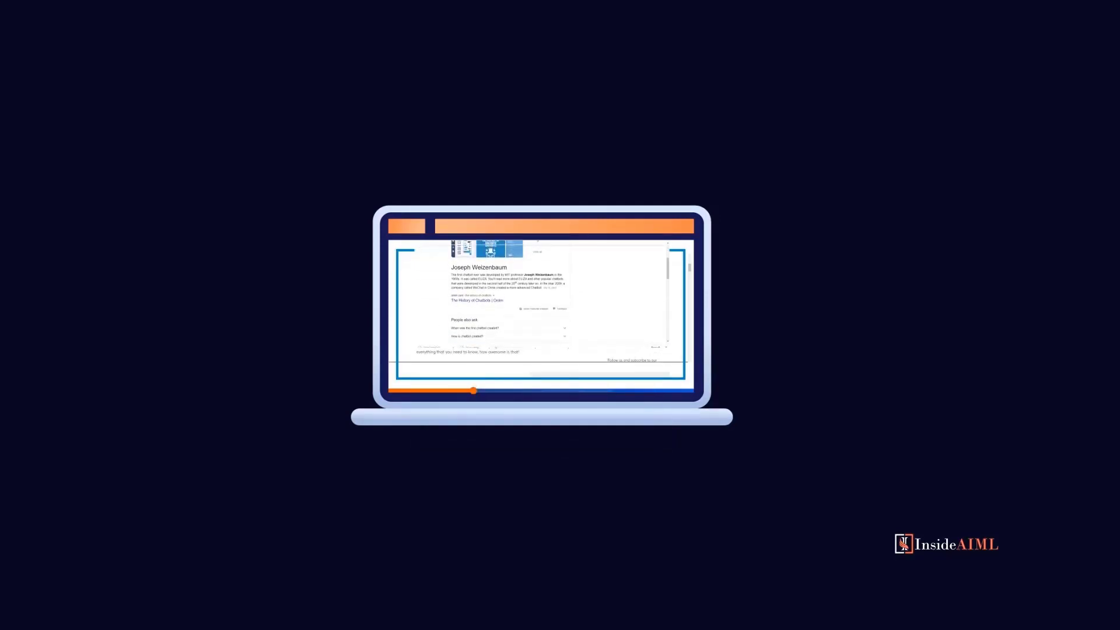
pyautogui.doubleClick(478, 268)
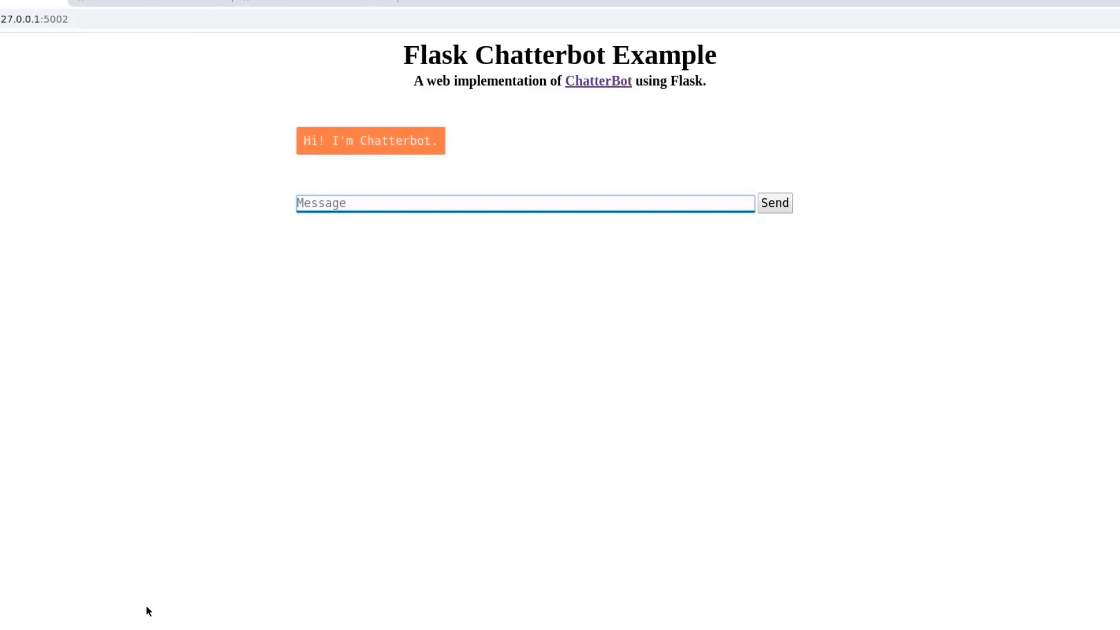
pyautogui.write('Good Morning')
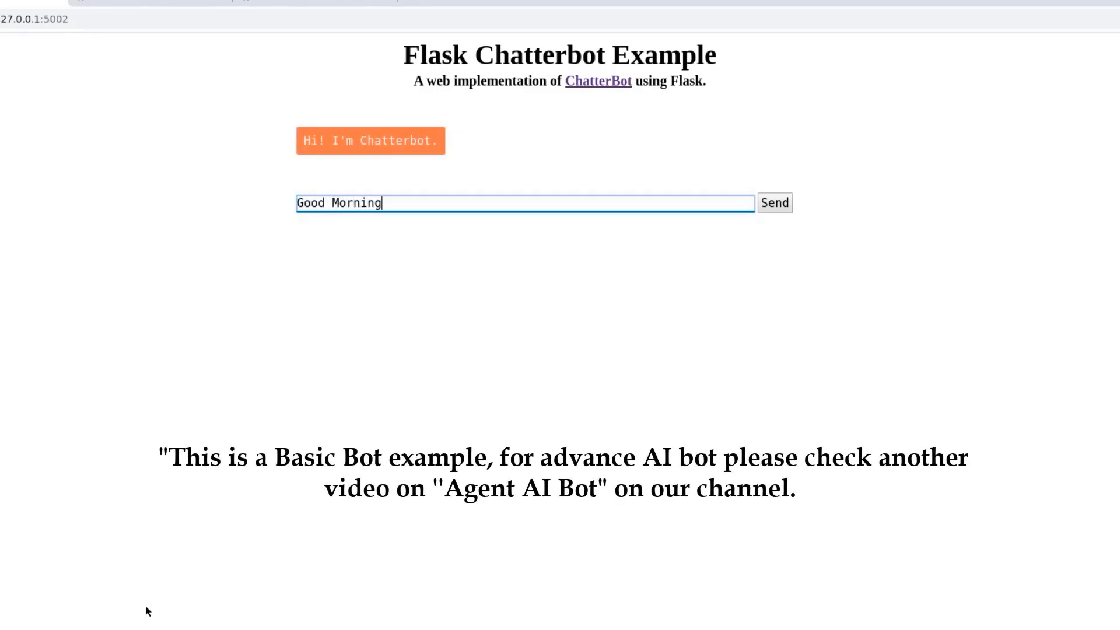
pyautogui.click(773, 203)
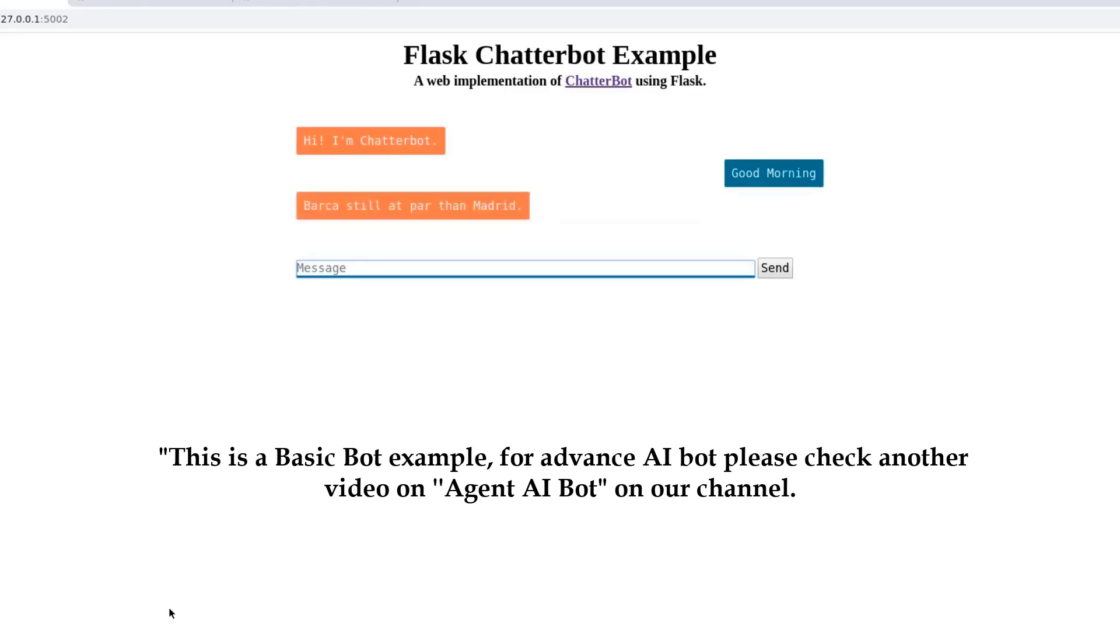
# - Send 'Had Breakfast' as the next chat message
pyautogui.write('Had Bre')
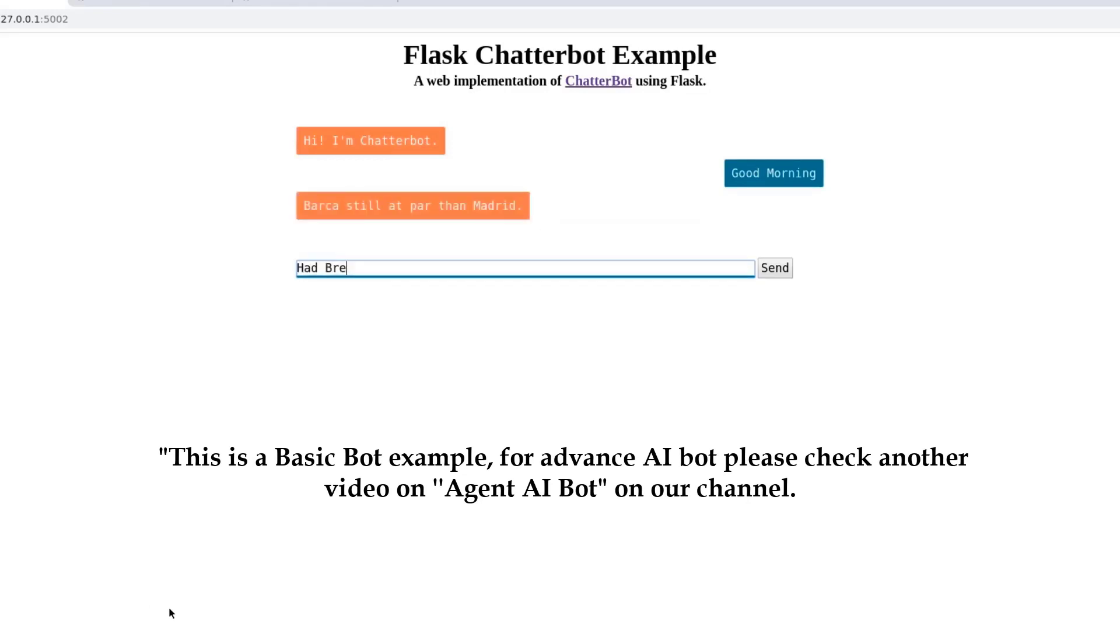
pyautogui.click(774, 267)
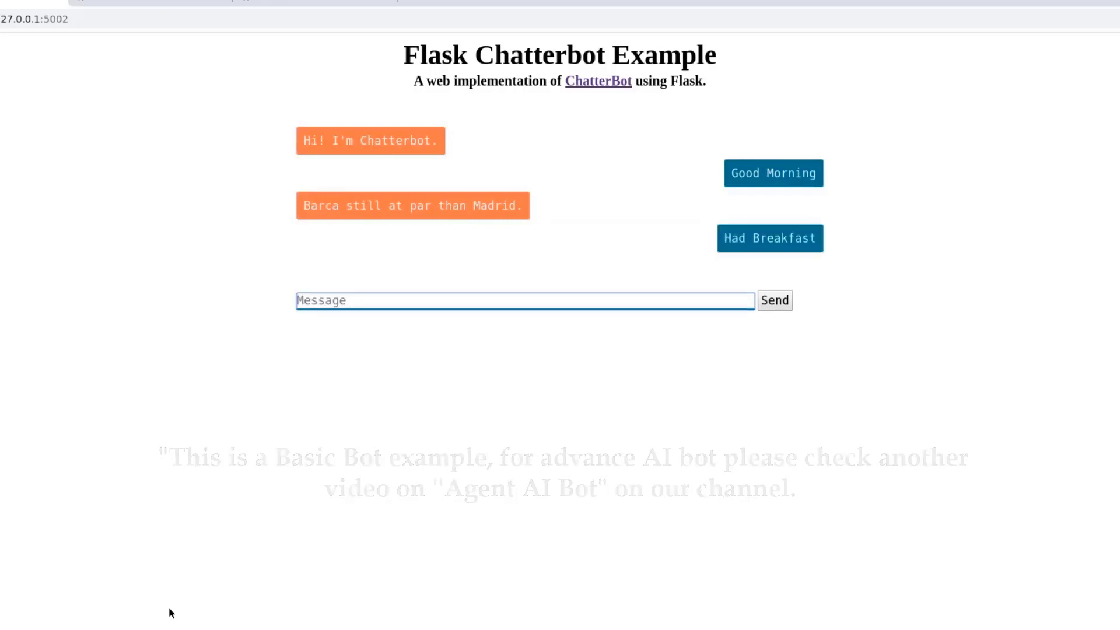
pyautogui.click(774, 300)
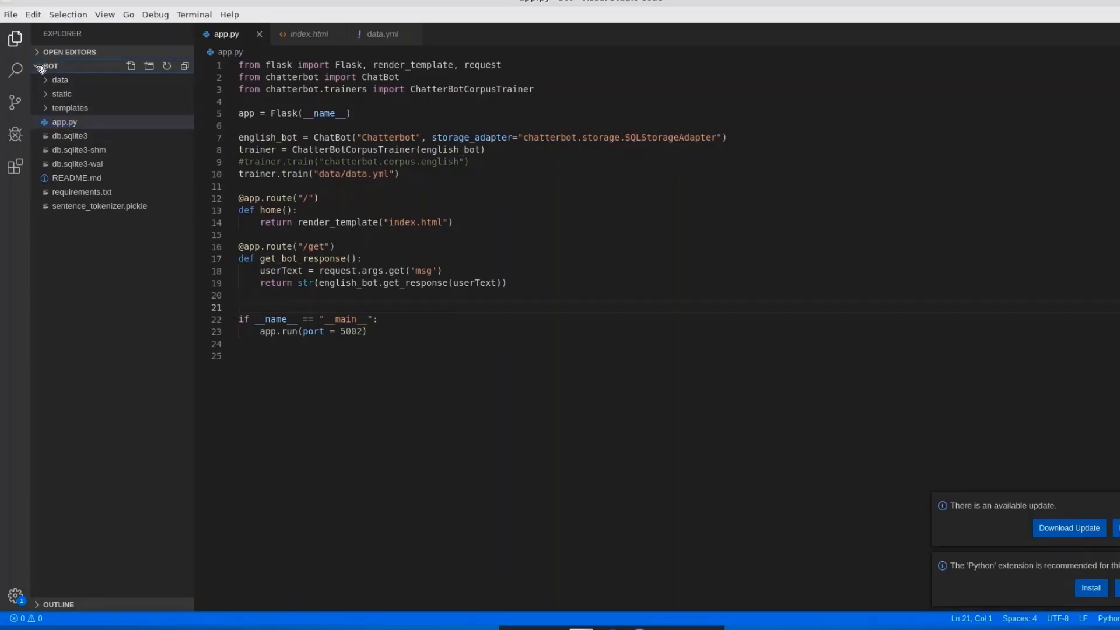
# - Select the 'from flask import Flask' statement in app.py
pyautogui.click(64, 121)
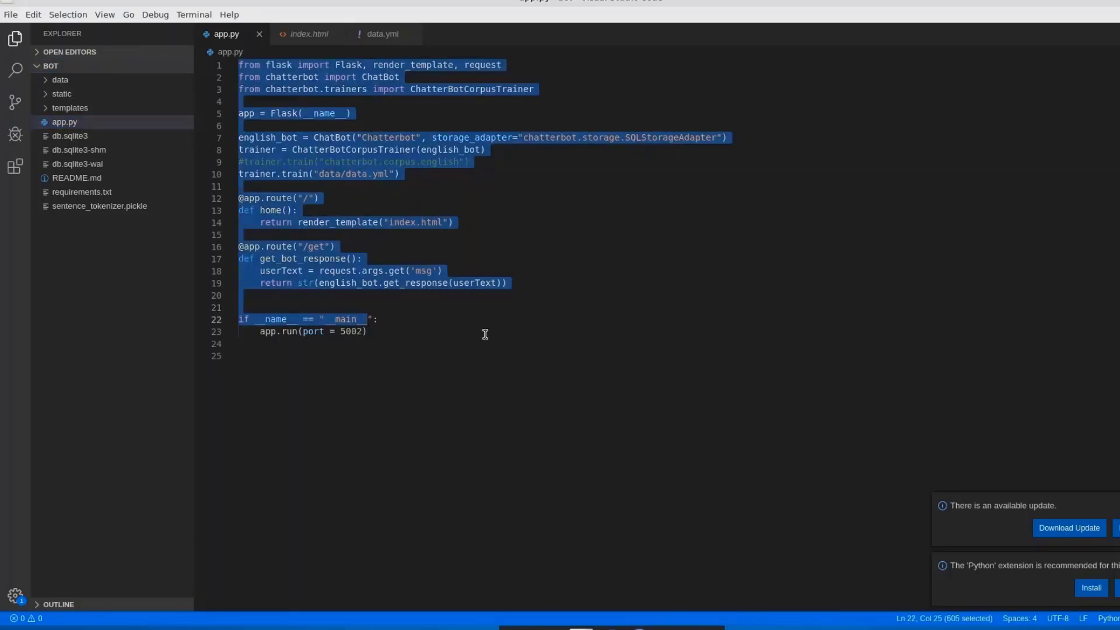
pyautogui.click(368, 331)
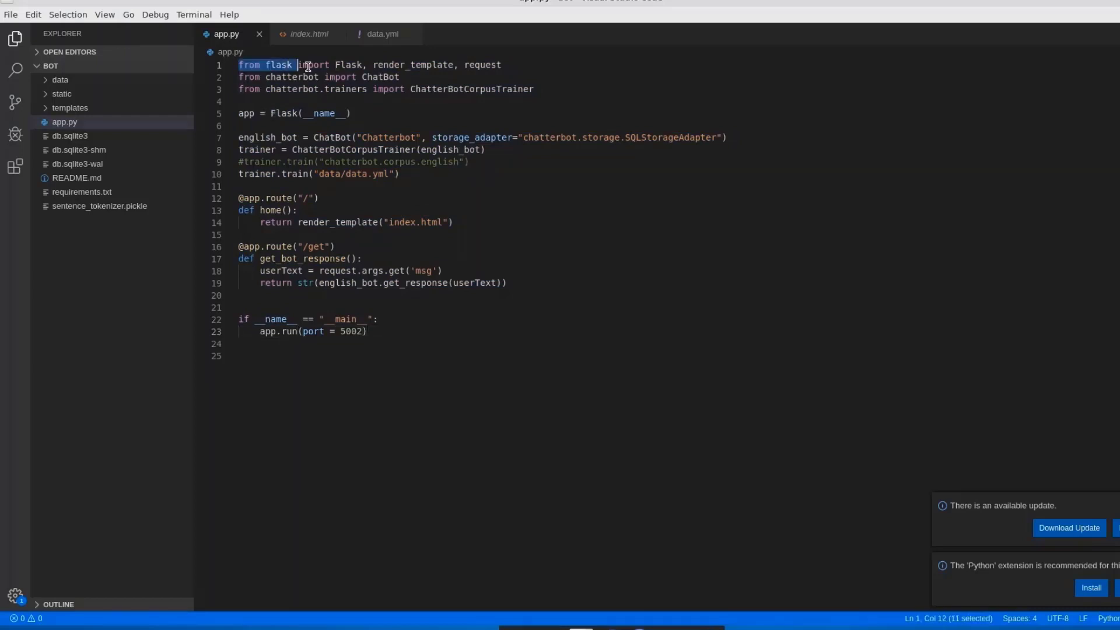
pyautogui.moveTo(304, 65); pyautogui.dragTo(360, 64)
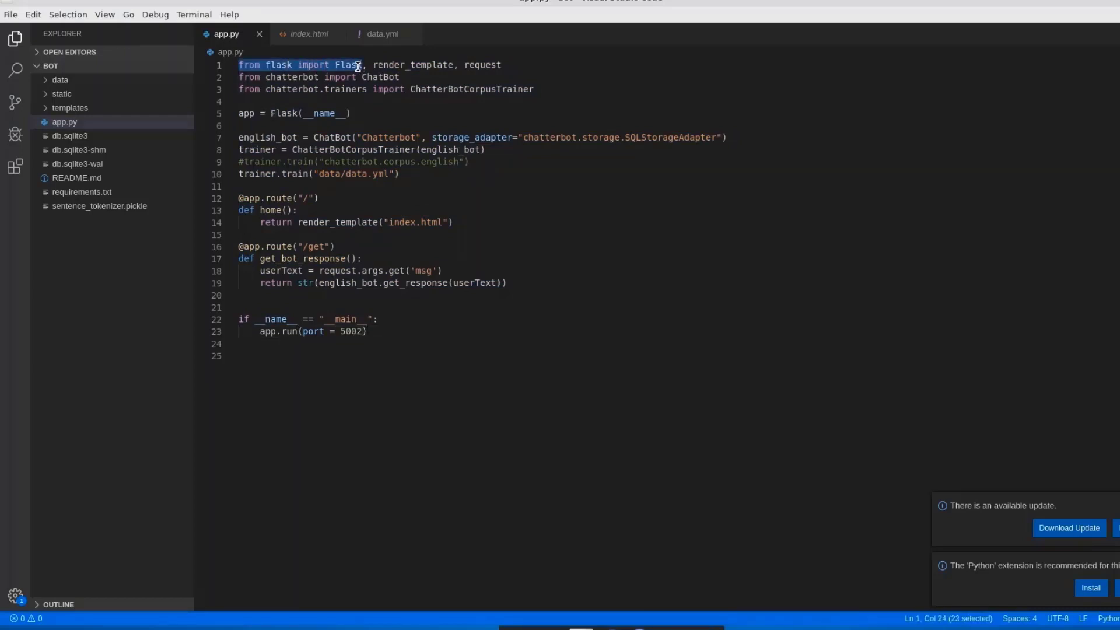
pyautogui.moveTo(291, 153)
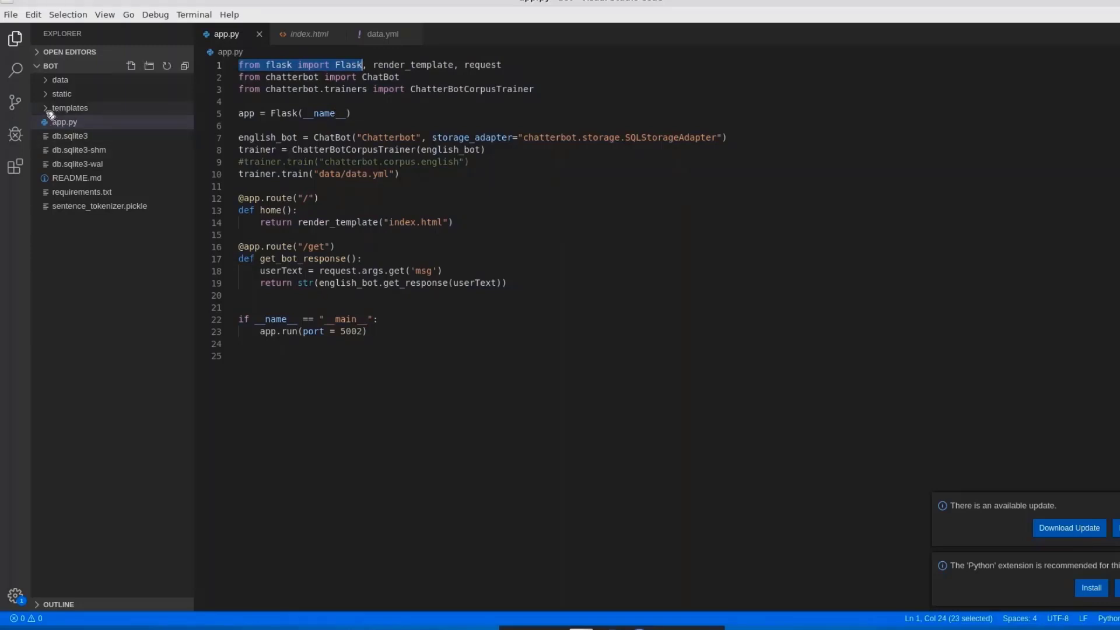
# - Open index.html, style.css and data.yml in turn from the Explorer
pyautogui.click(59, 79)
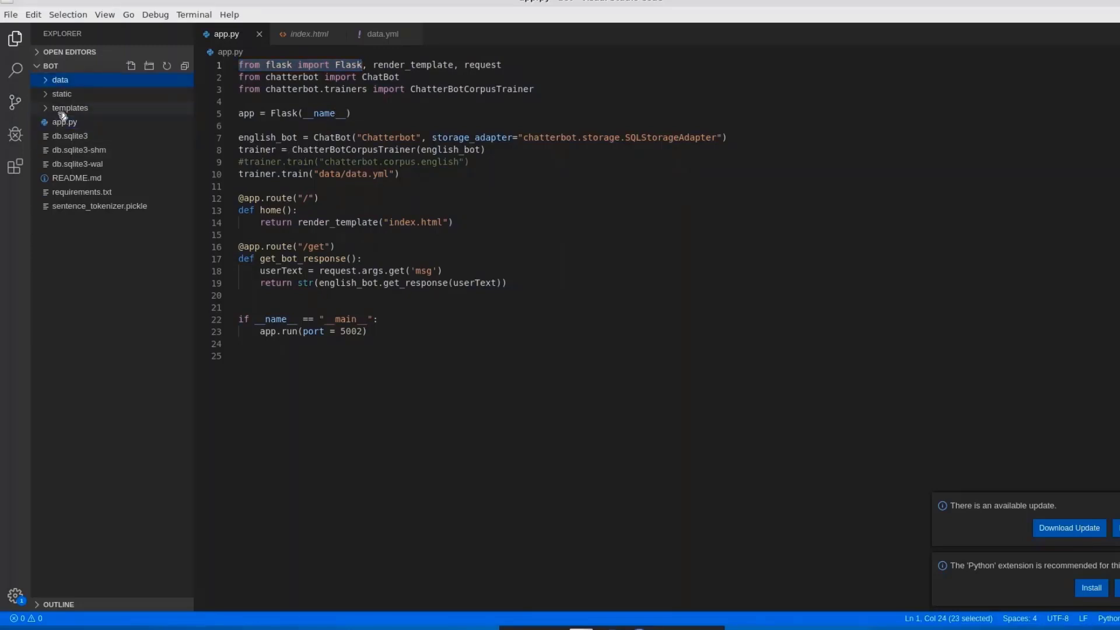
pyautogui.click(69, 107)
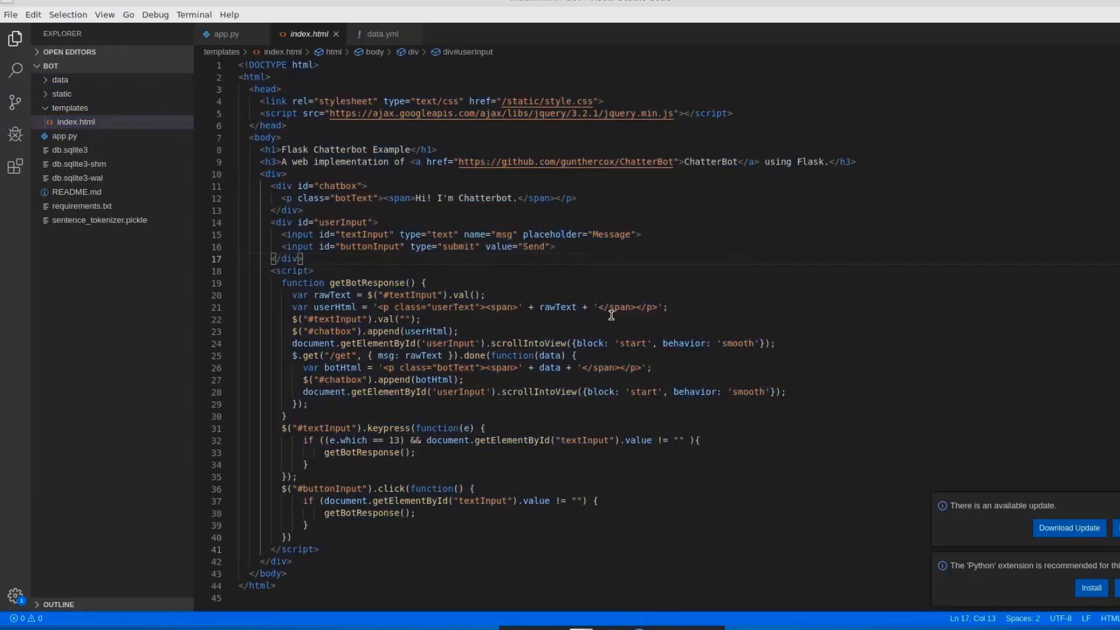
pyautogui.moveTo(238, 367)
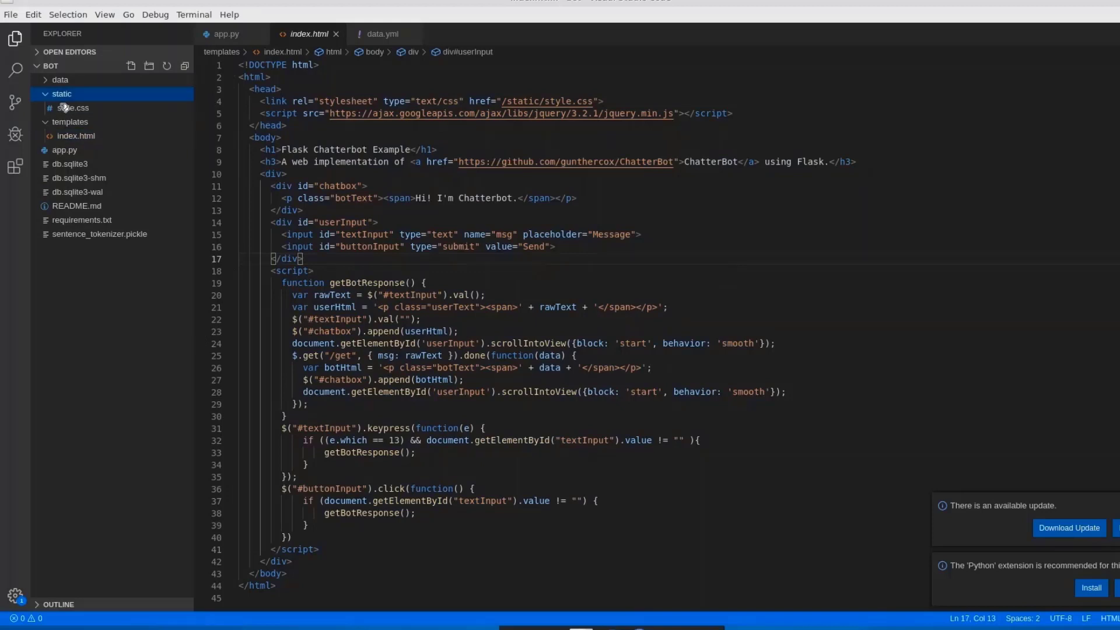
pyautogui.click(73, 108)
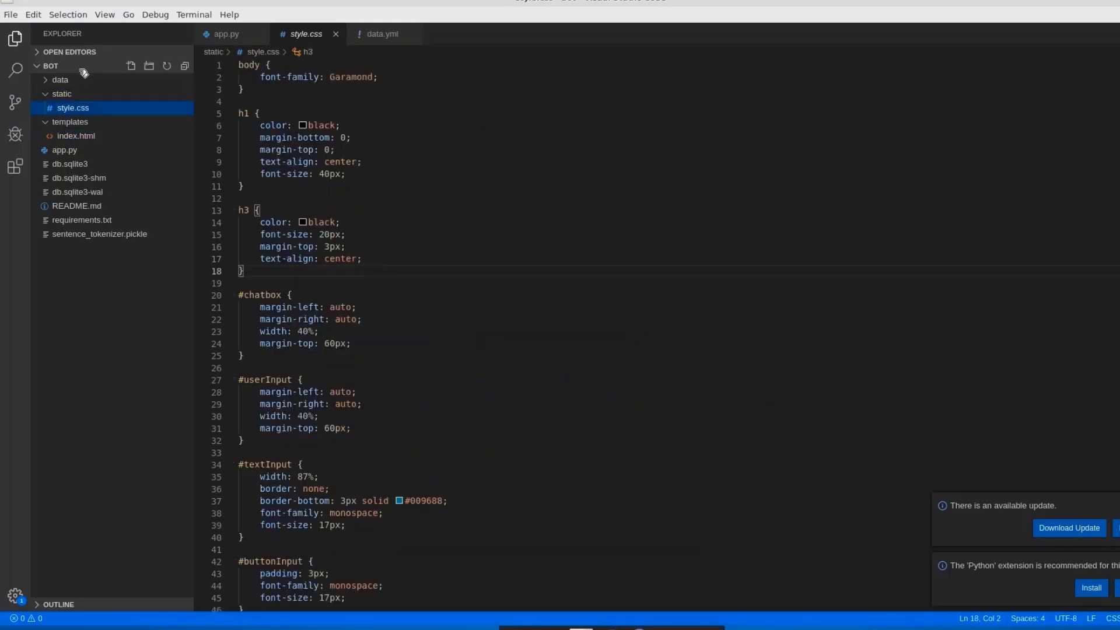
pyautogui.click(60, 80)
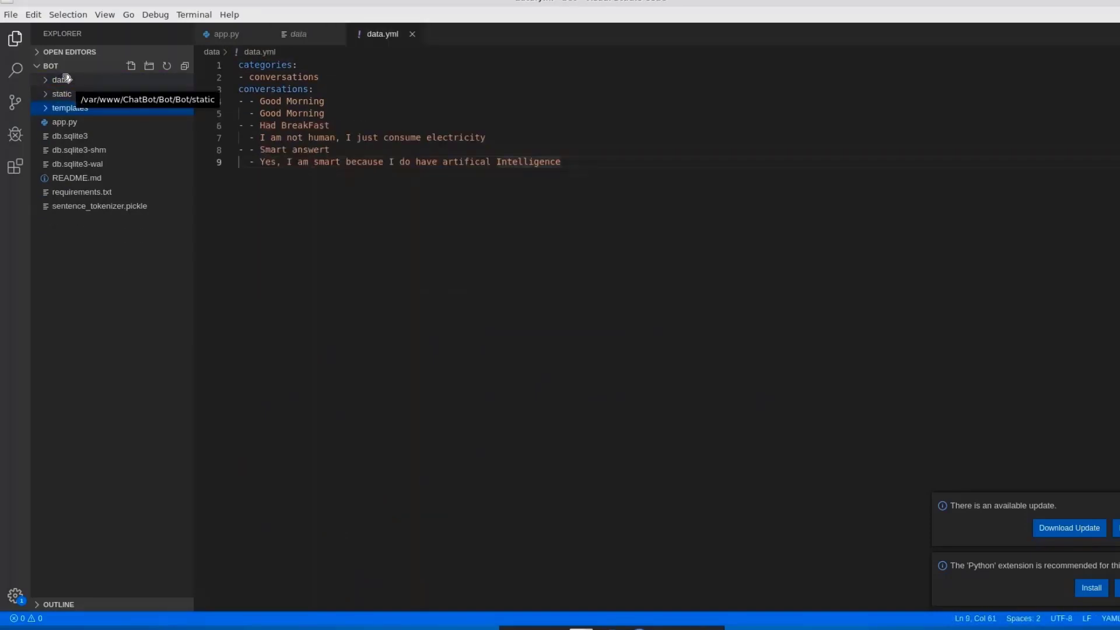
# - Expand the data, static and templates folders and open index.html
pyautogui.click(60, 79)
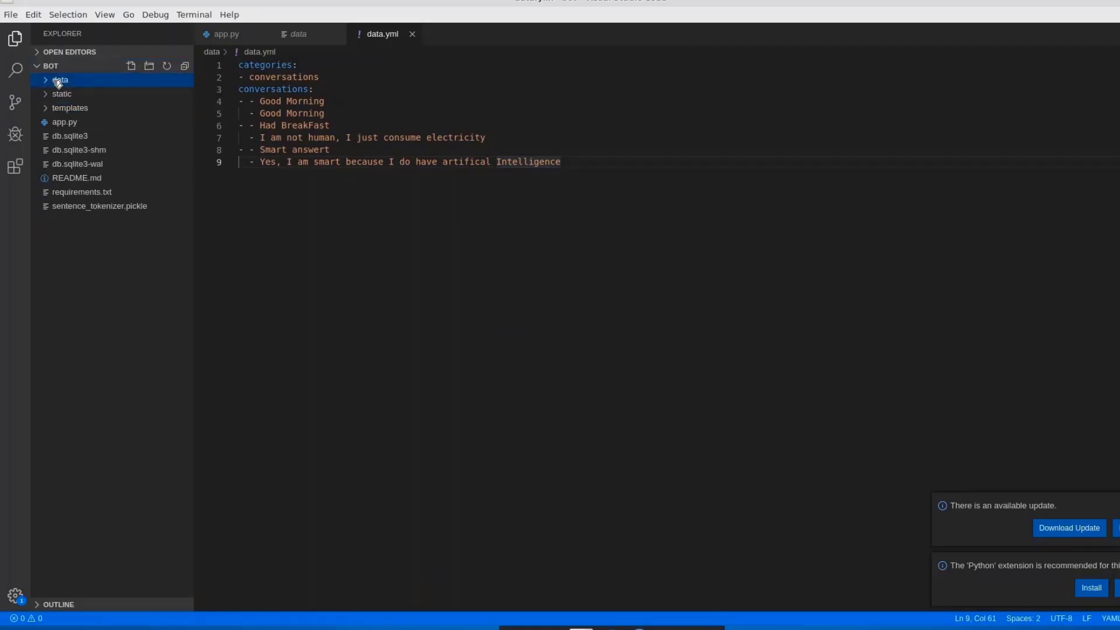
pyautogui.moveTo(69, 107)
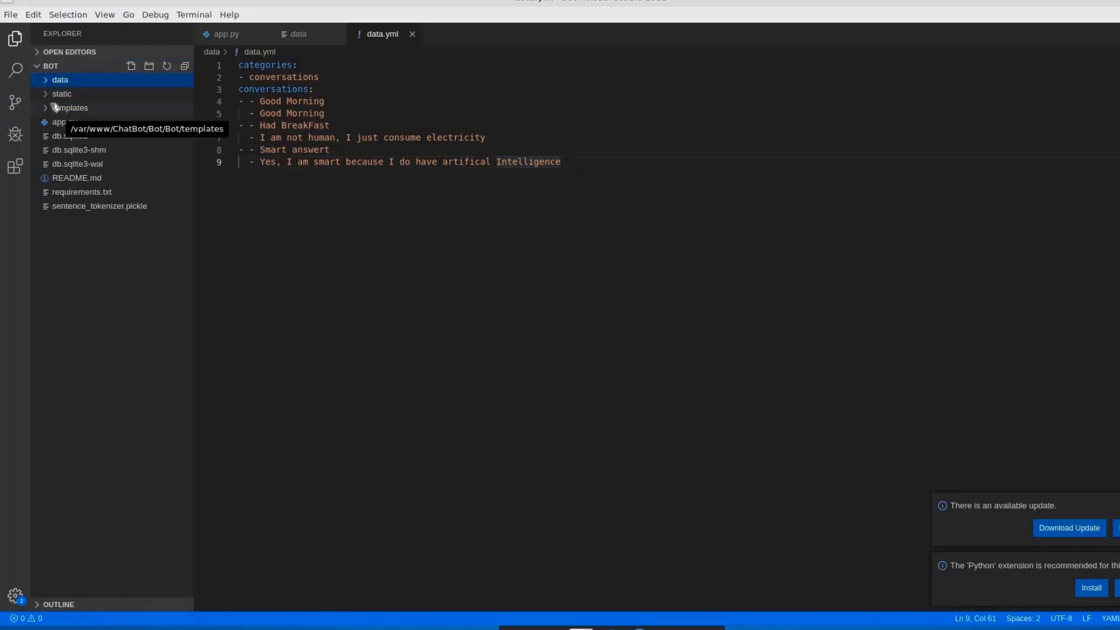
pyautogui.click(60, 79)
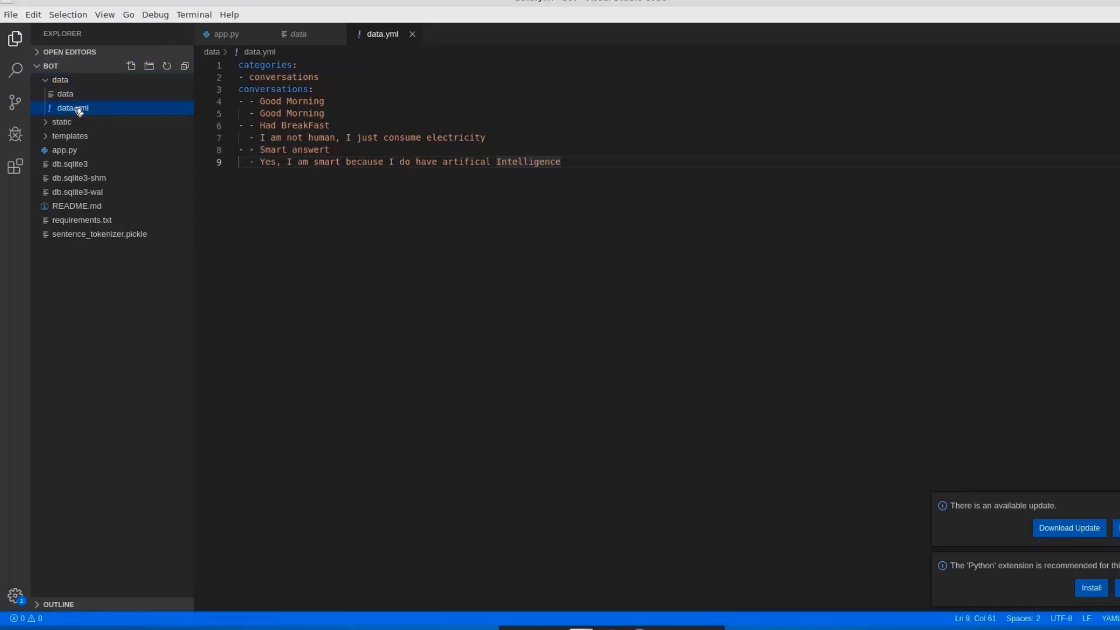
pyautogui.click(62, 121)
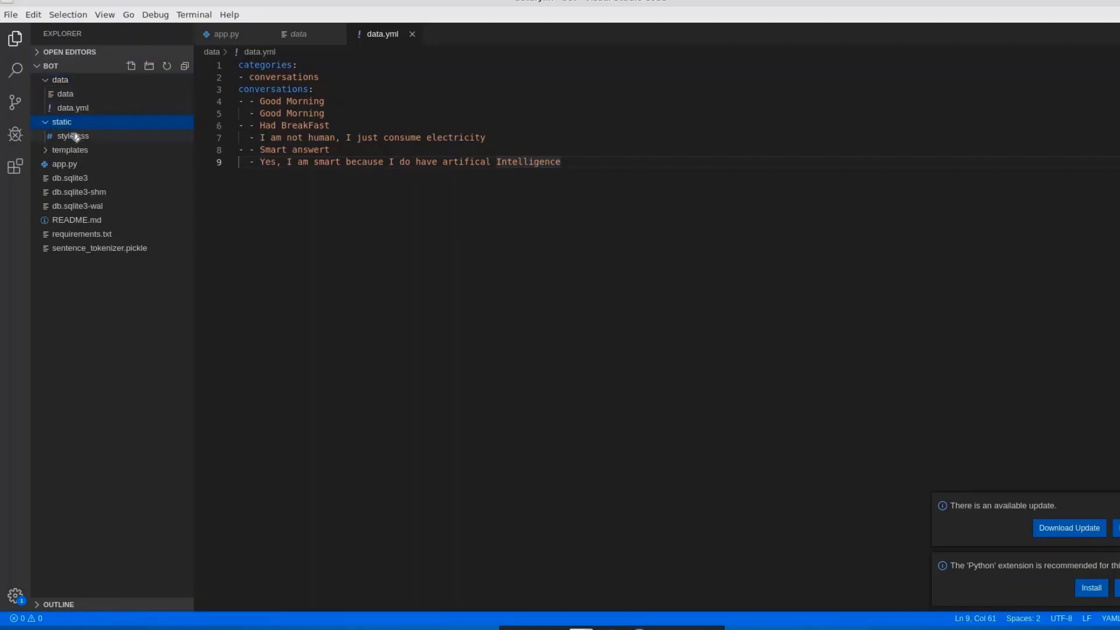
pyautogui.click(76, 163)
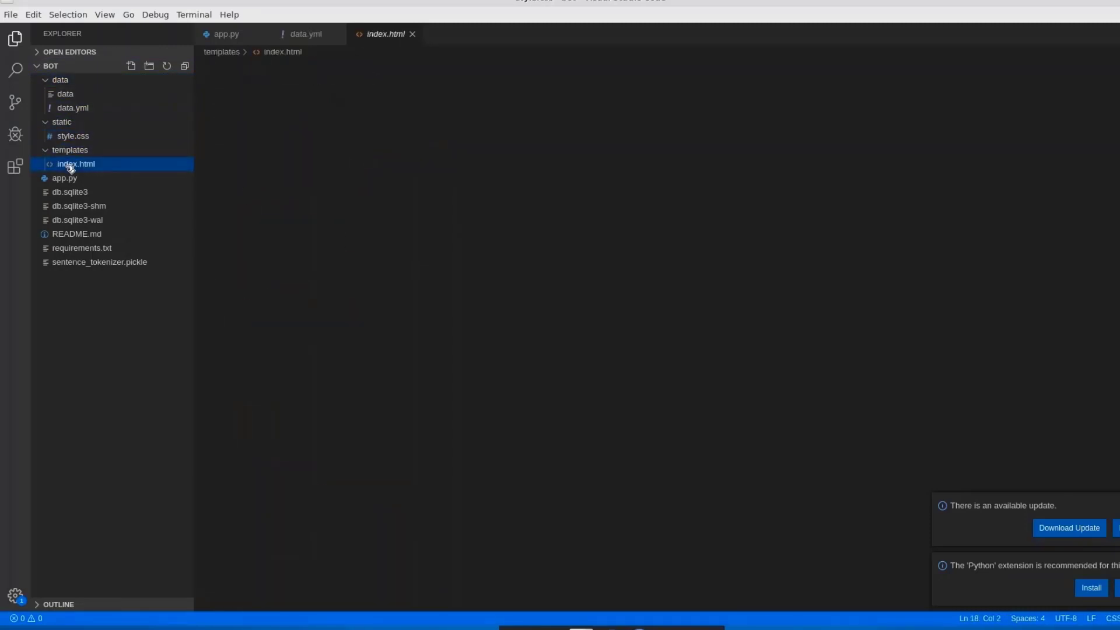
pyautogui.click(75, 163)
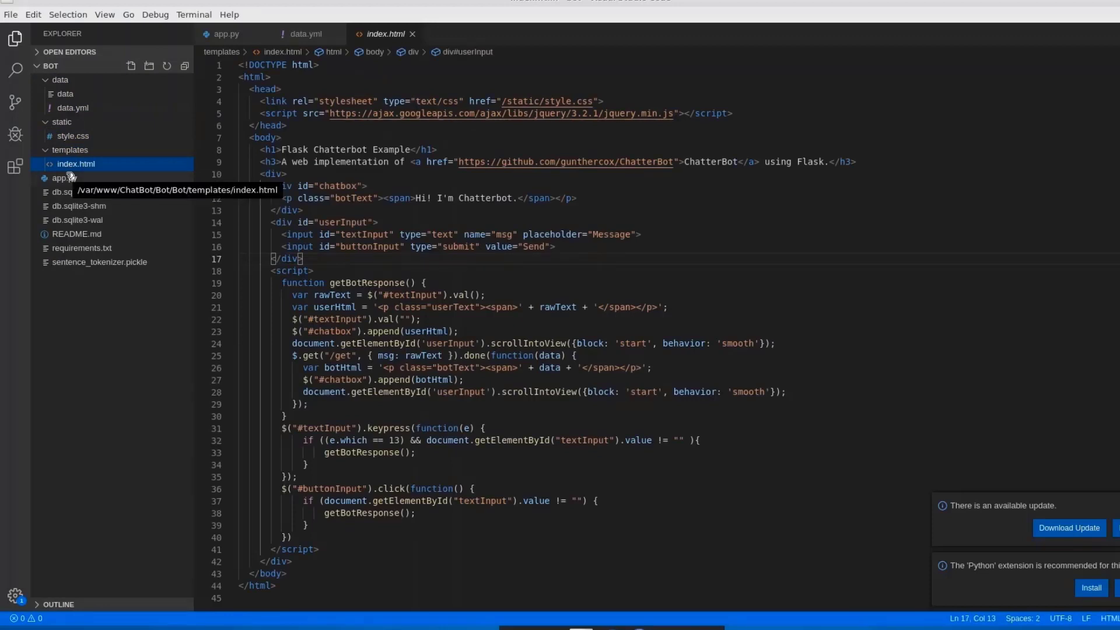
pyautogui.moveTo(64, 177)
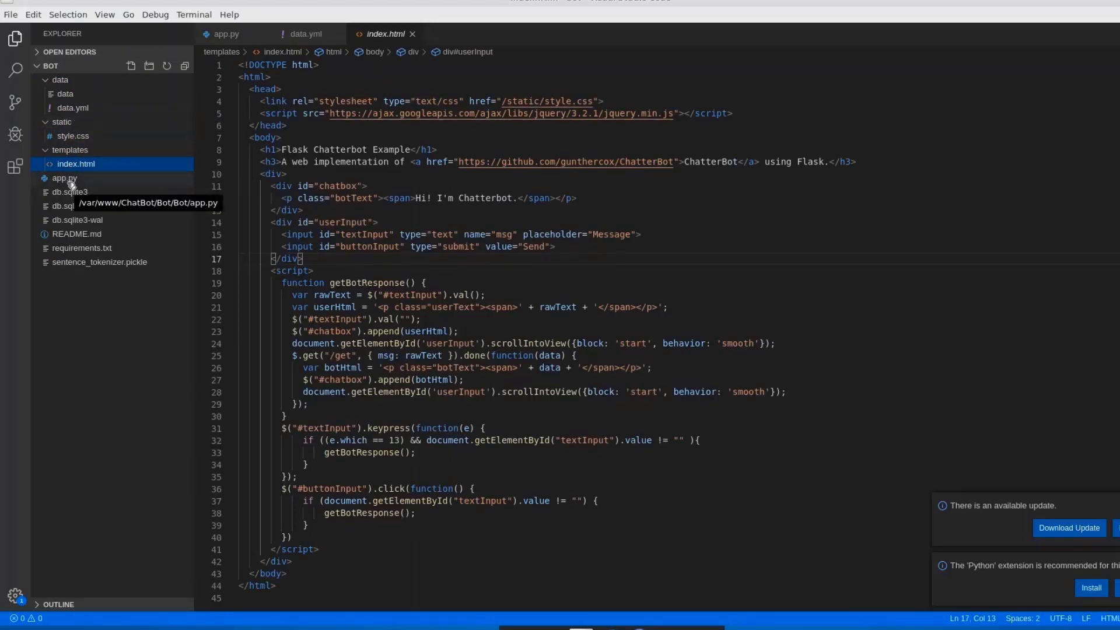
# - Preview style.css, then bring app.py back into the editor
pyautogui.click(64, 178)
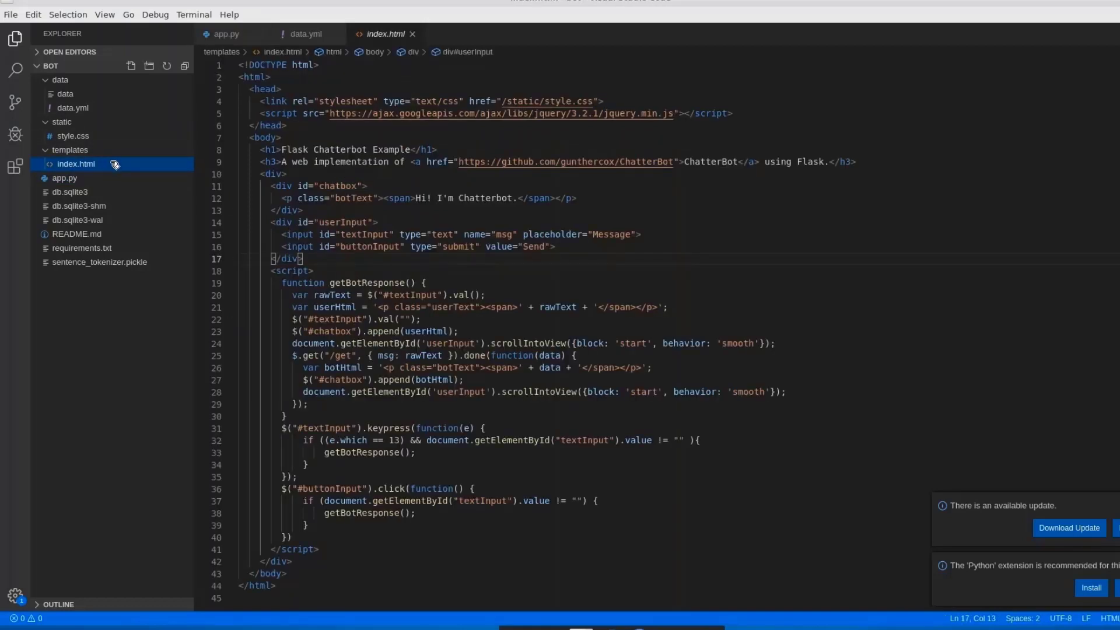
pyautogui.moveTo(255, 77)
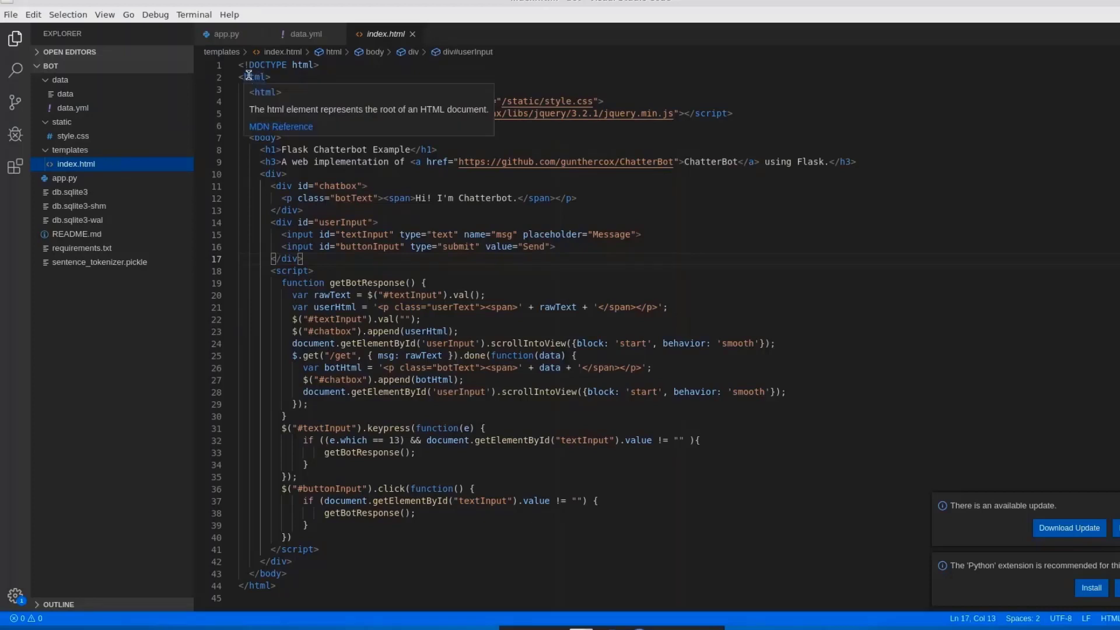
pyautogui.moveTo(121, 112)
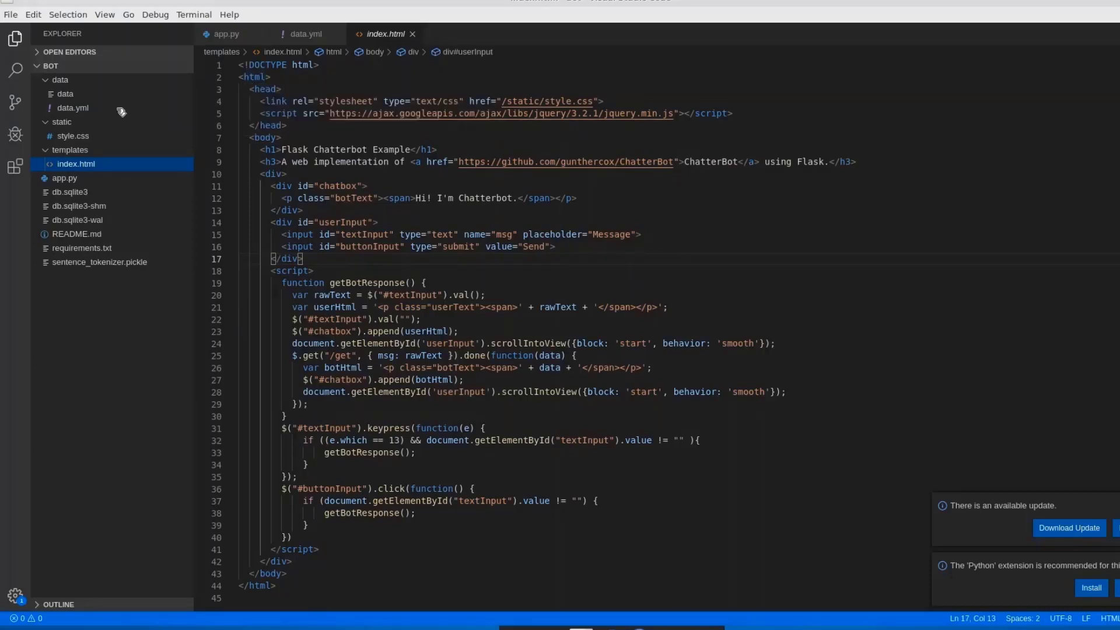
pyautogui.click(72, 136)
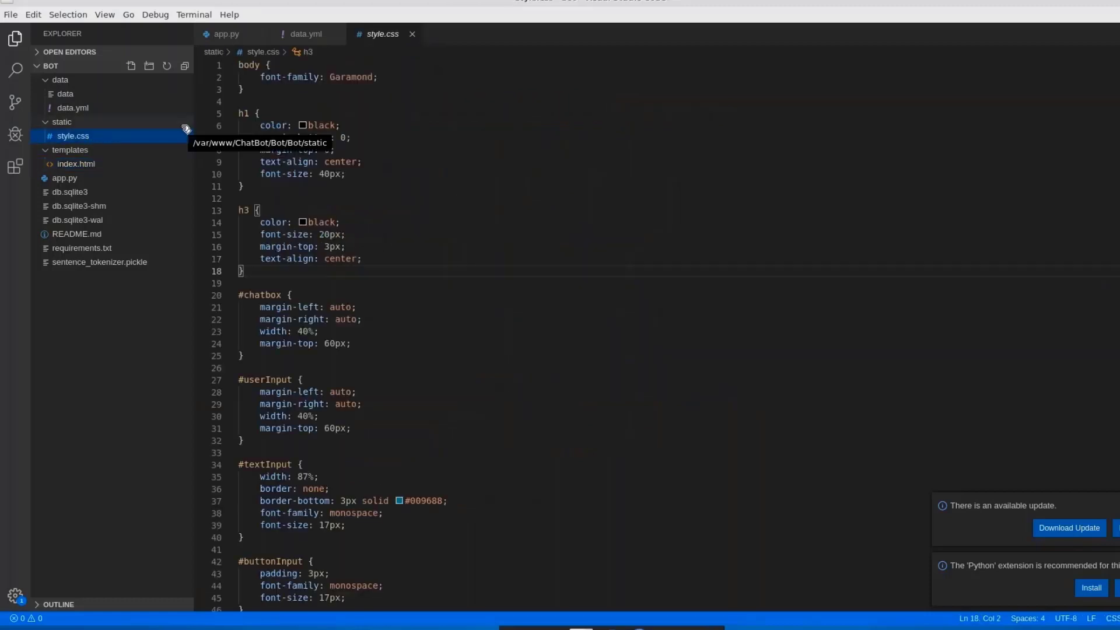
pyautogui.click(60, 79)
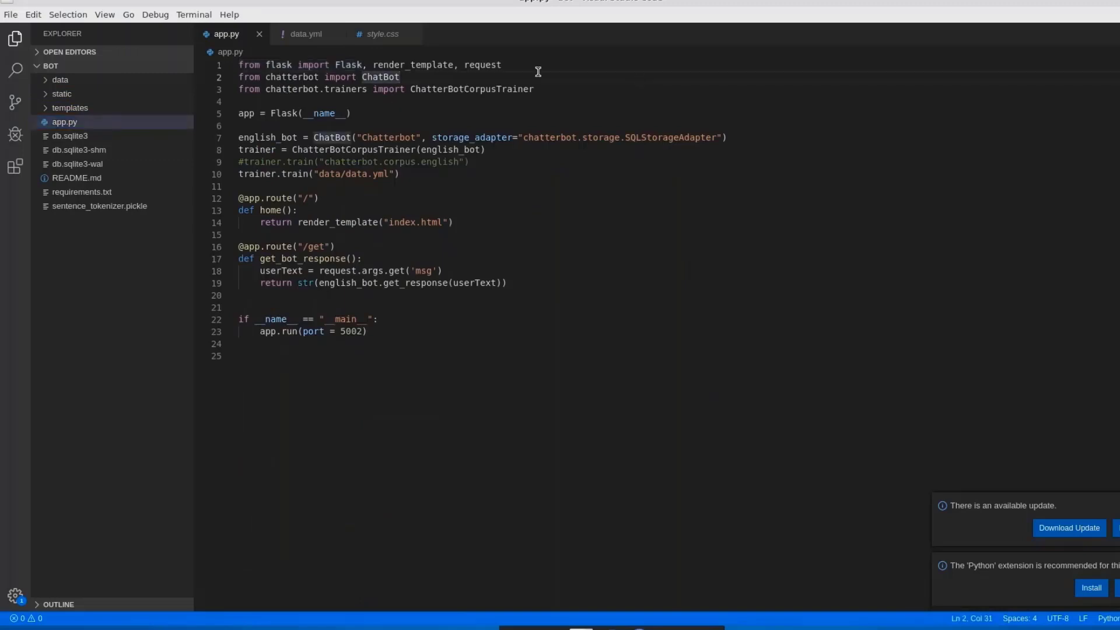
# - Highlight the ChatBot import, Flask app, SQLStorageAdapter and trainer identifiers in app.py
pyautogui.doubleClick(291, 77)
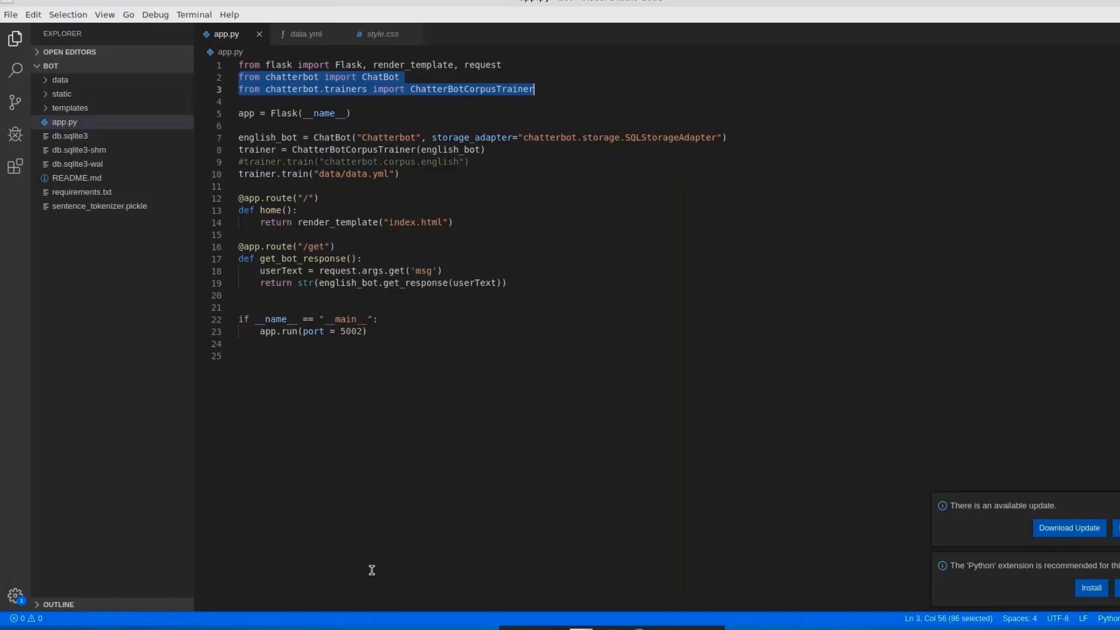
pyautogui.moveTo(719, 299)
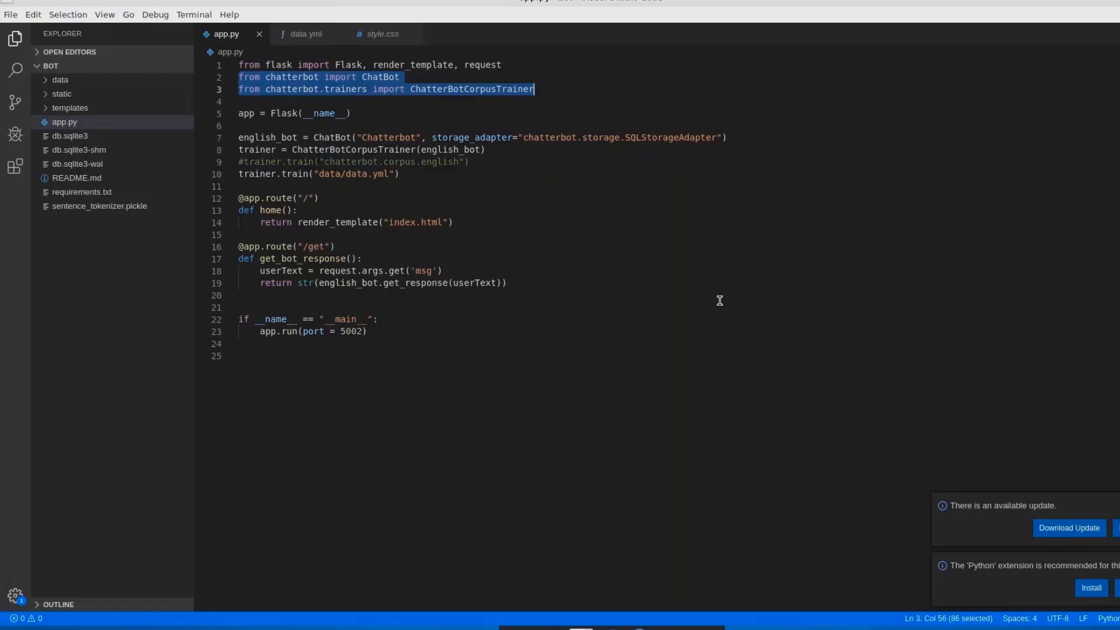
pyautogui.doubleClick(350, 65)
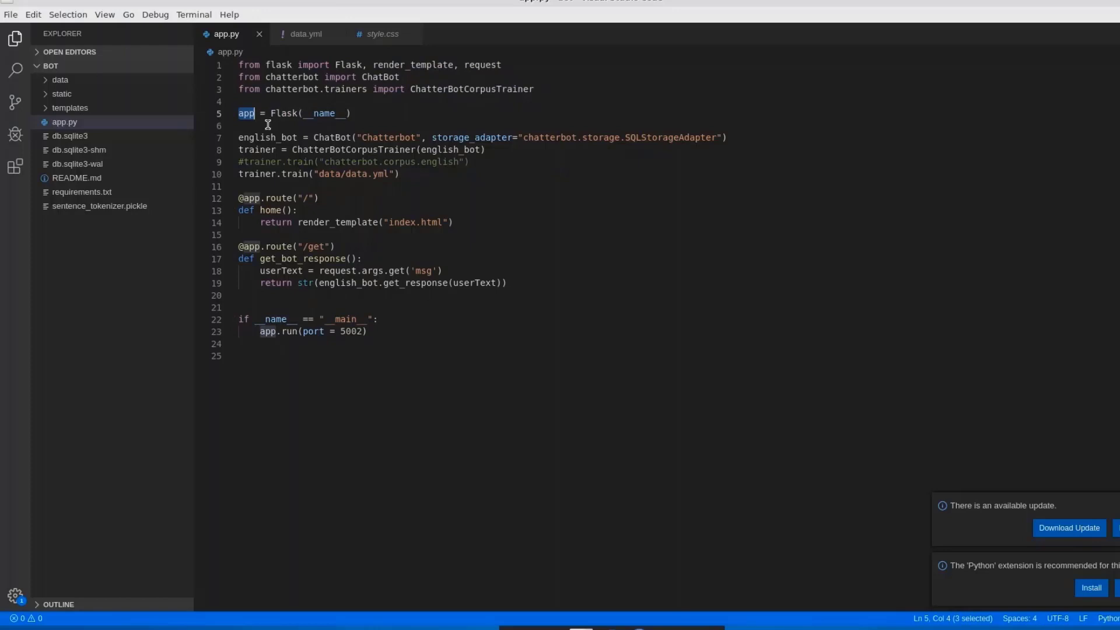
pyautogui.doubleClick(268, 137)
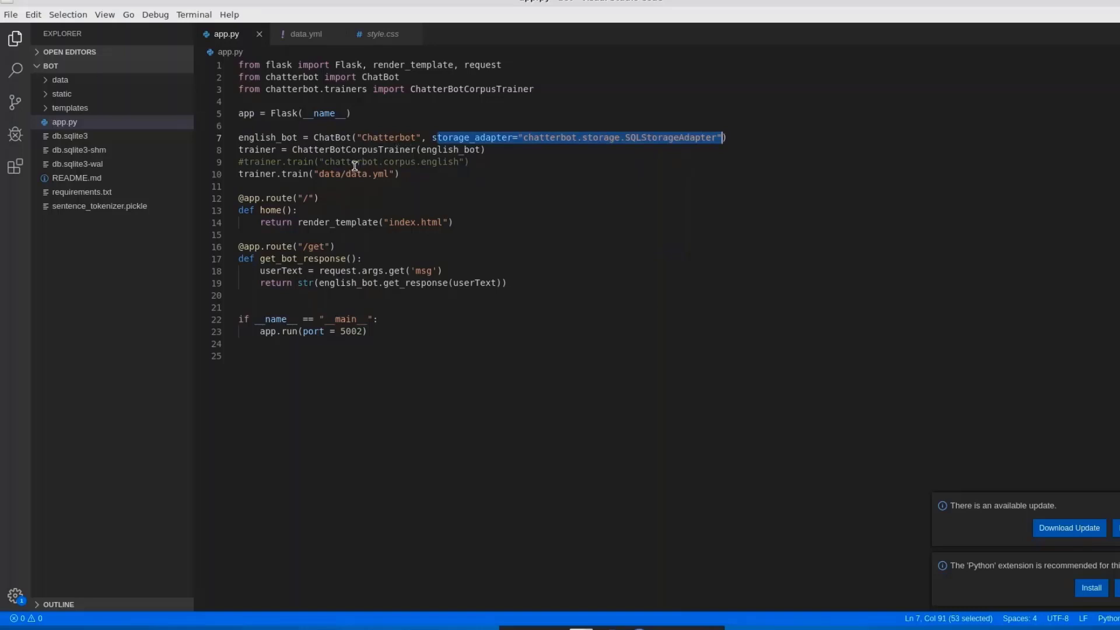
pyautogui.moveTo(527, 143)
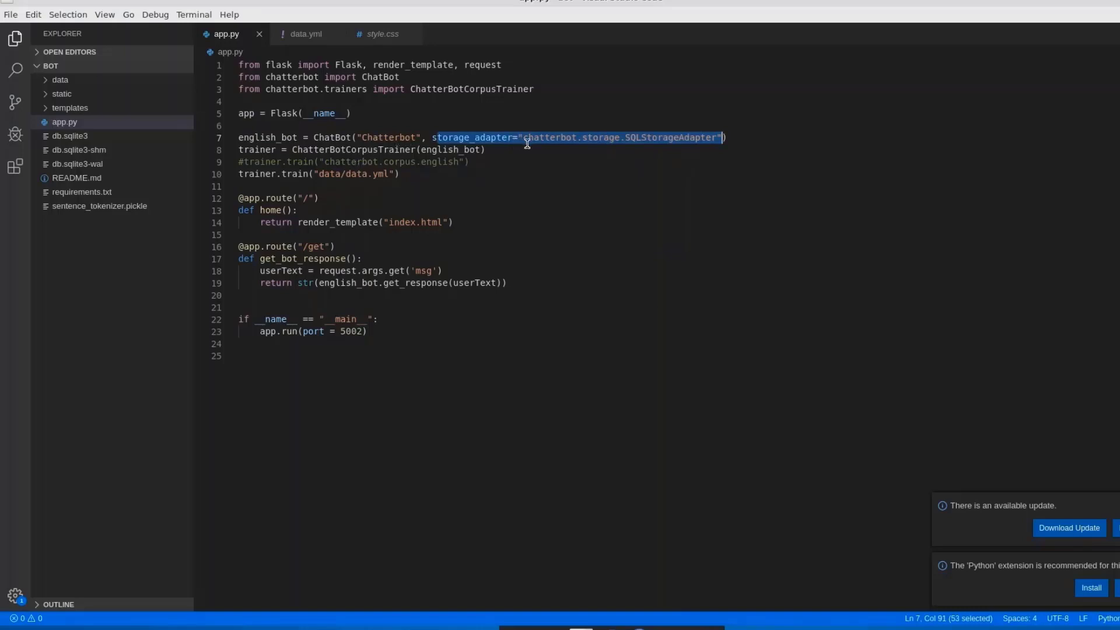
pyautogui.doubleClick(668, 137)
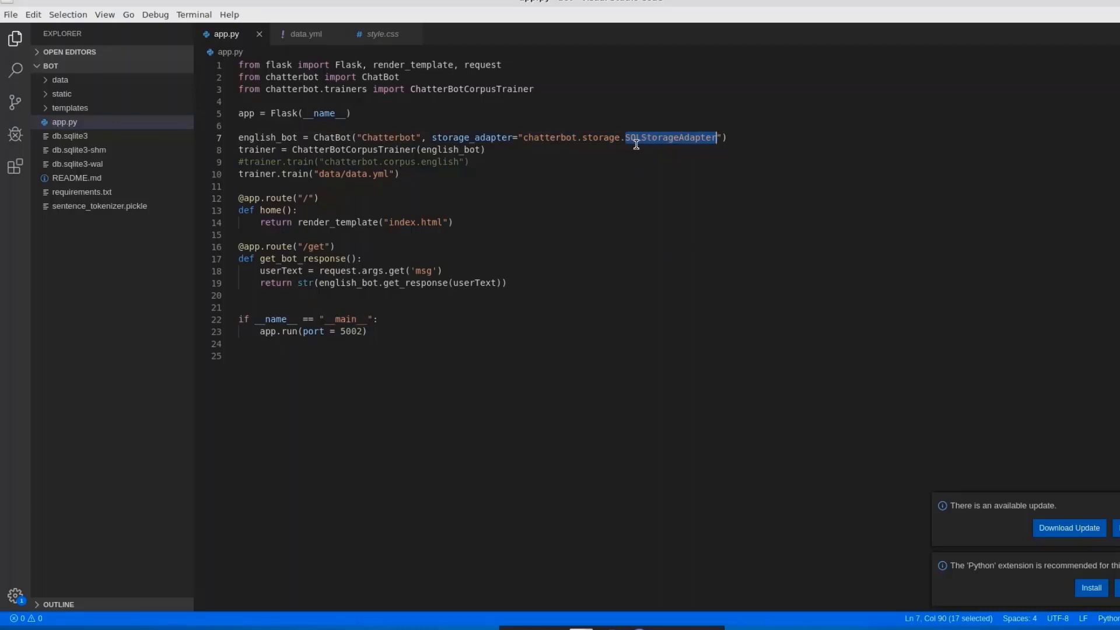
pyautogui.moveTo(586, 152)
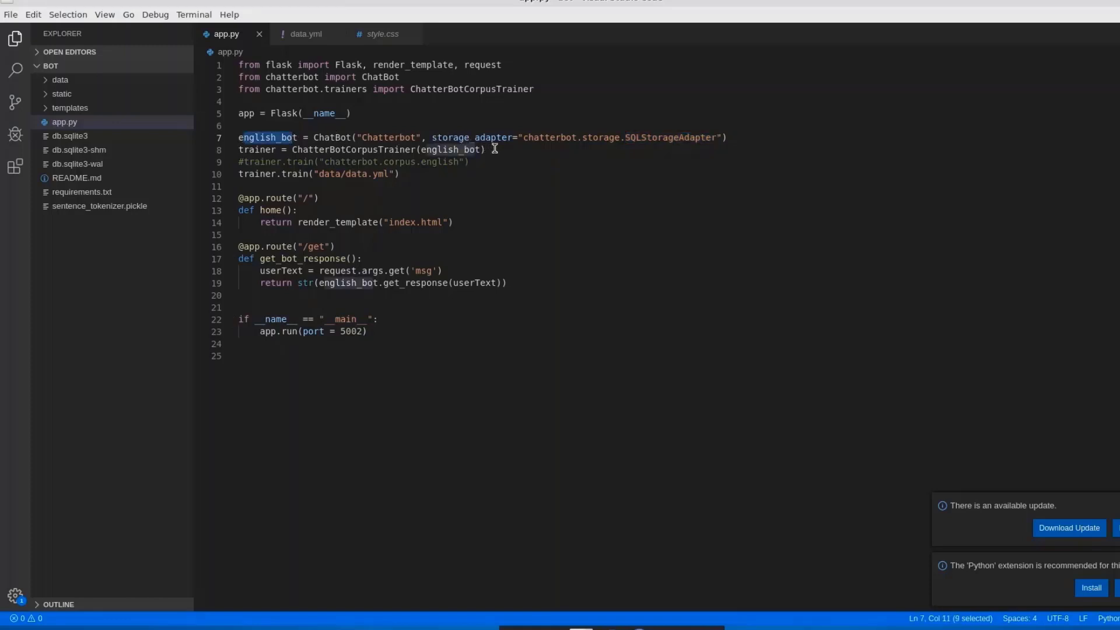
pyautogui.doubleClick(256, 150)
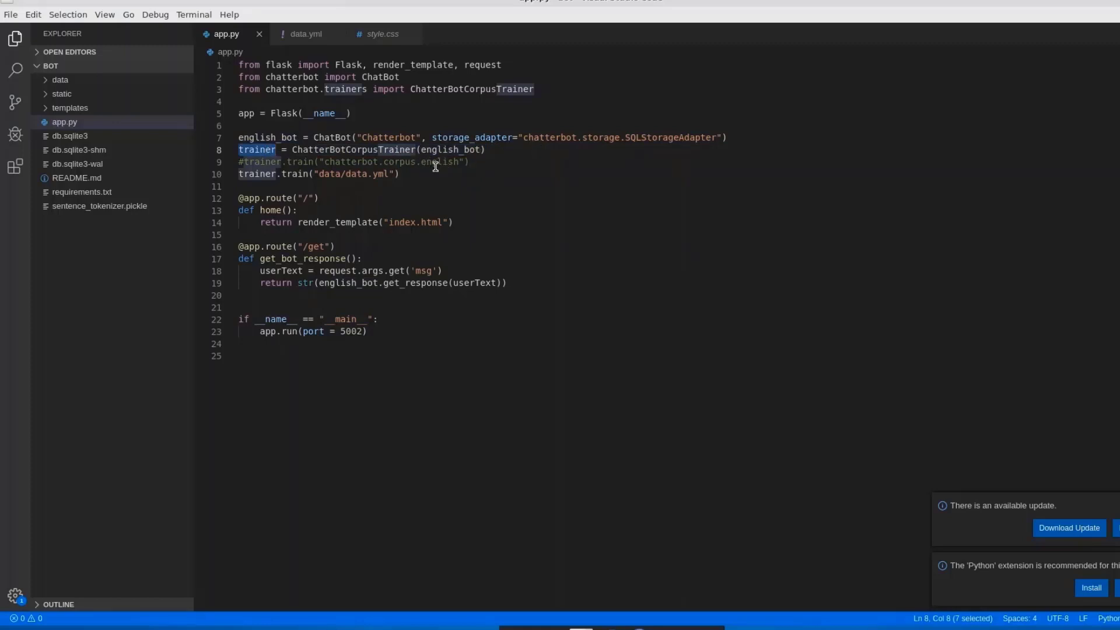
pyautogui.moveTo(371, 174)
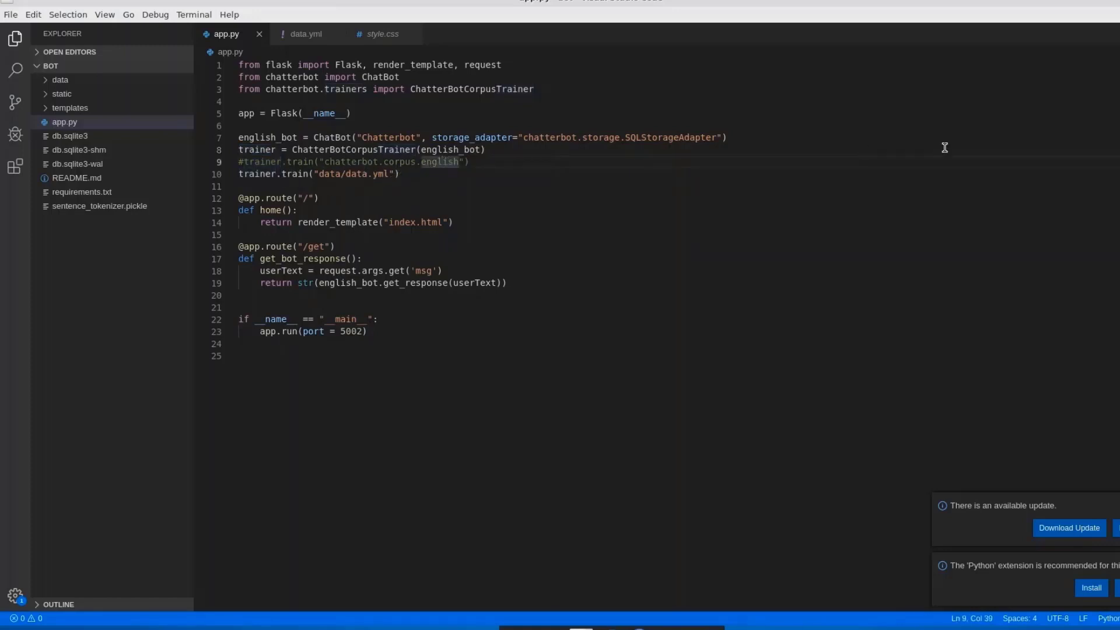
pyautogui.moveTo(630, 357)
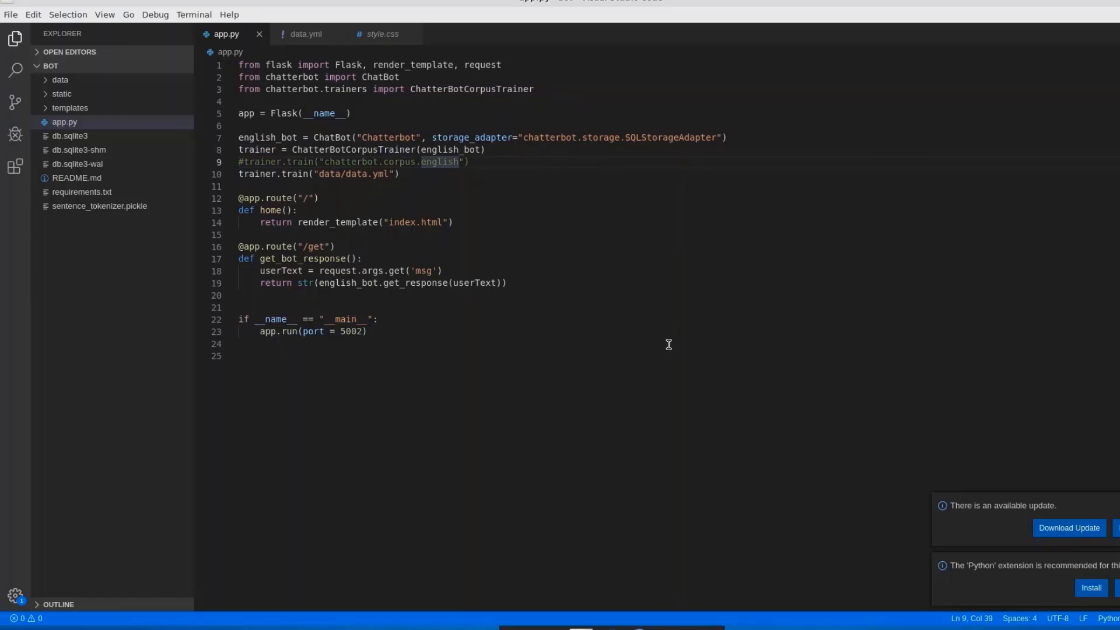
pyautogui.moveTo(631, 331)
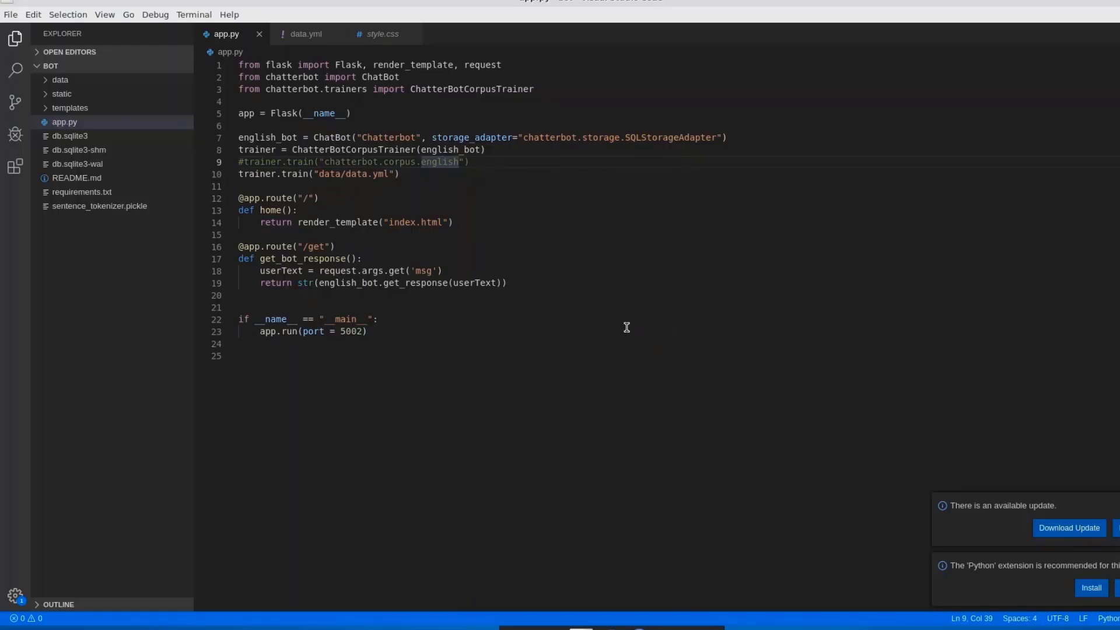
# - Select the line training on data.yml, then open data.yml from the data folder
pyautogui.click(441, 162)
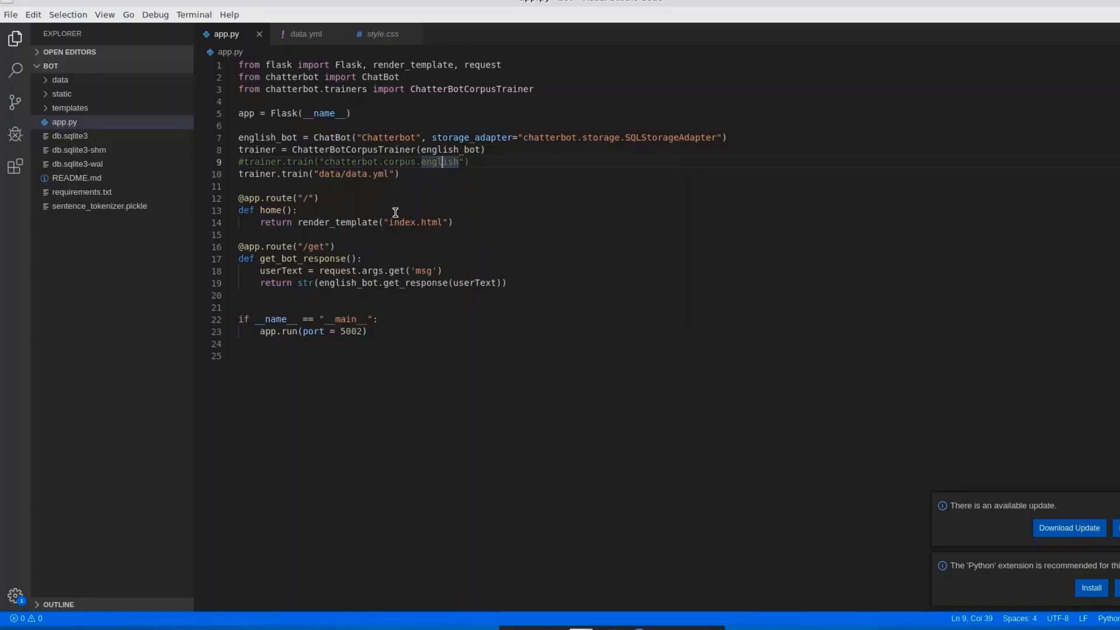
pyautogui.click(240, 174)
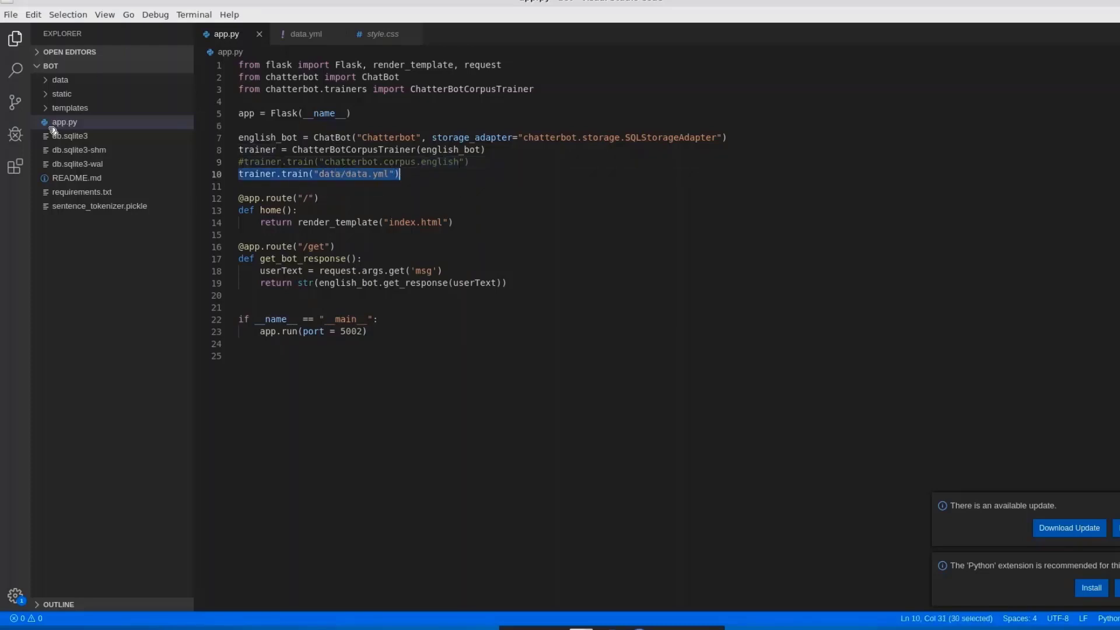
pyautogui.click(61, 79)
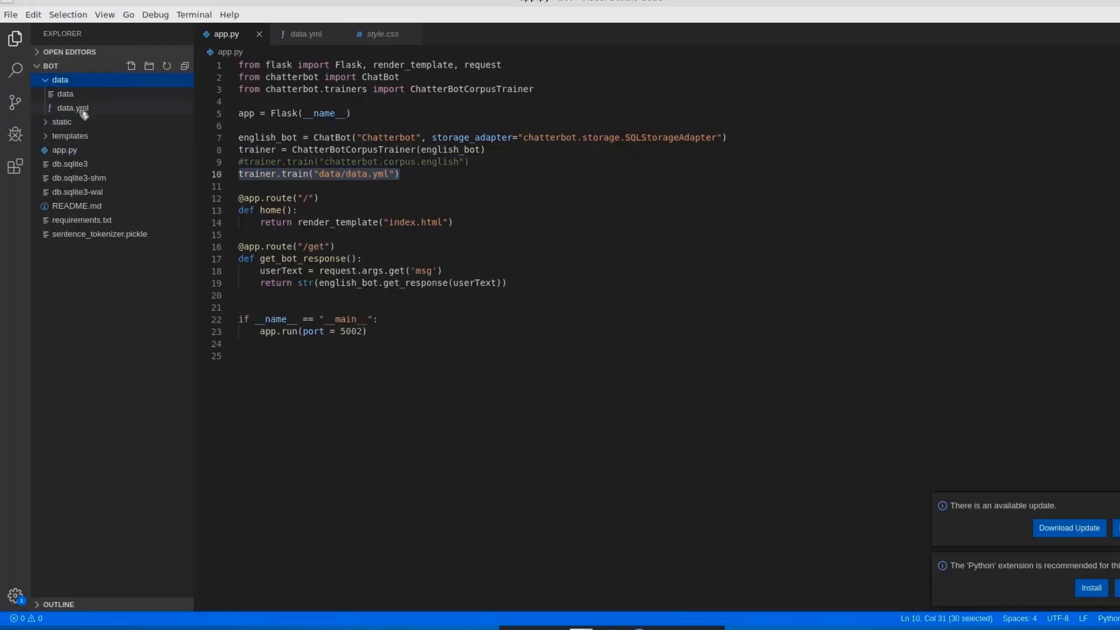
pyautogui.moveTo(64, 93)
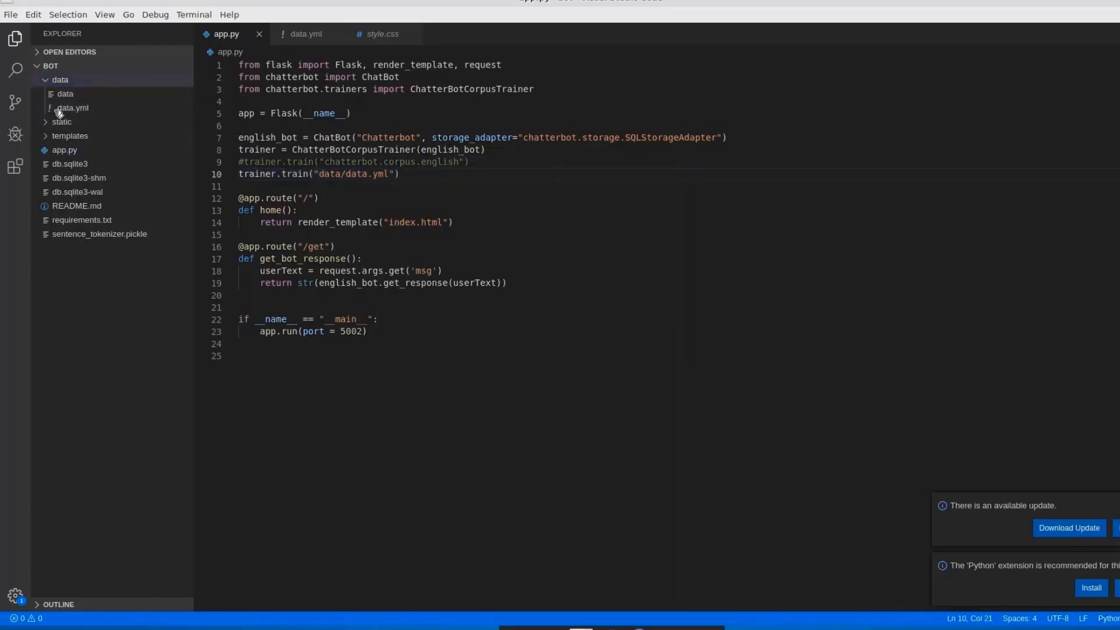
pyautogui.moveTo(72, 107)
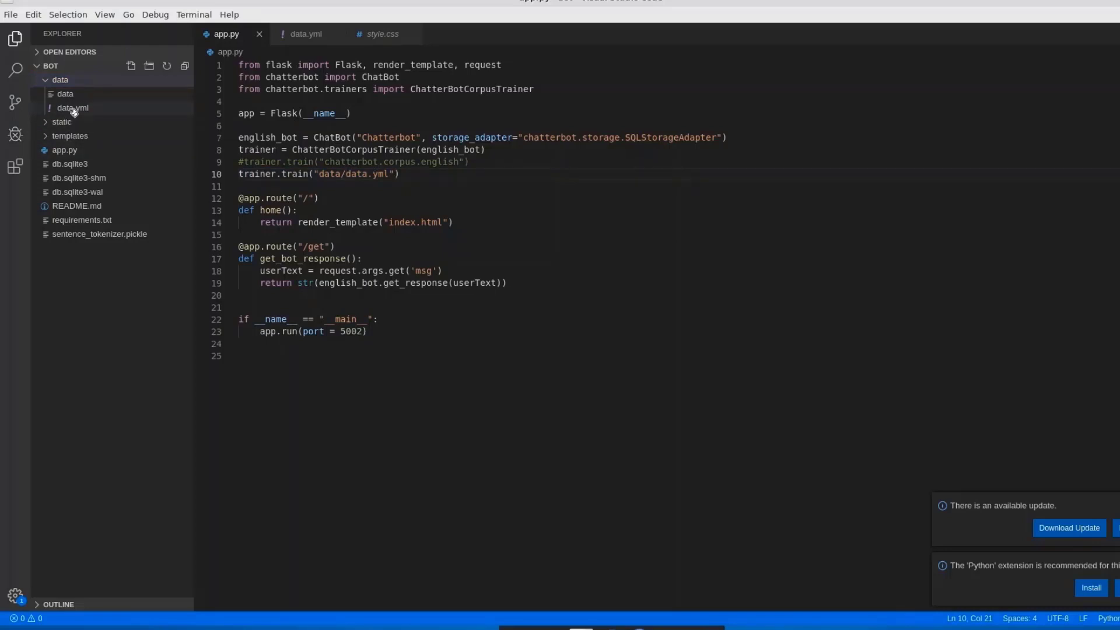
pyautogui.moveTo(65, 94)
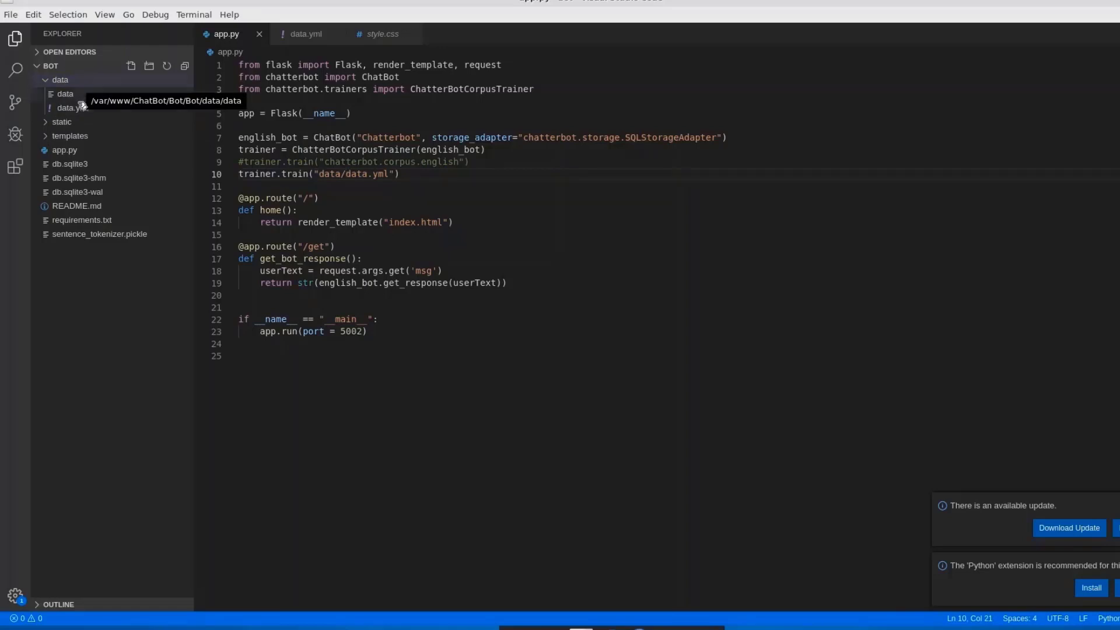
pyautogui.click(305, 34)
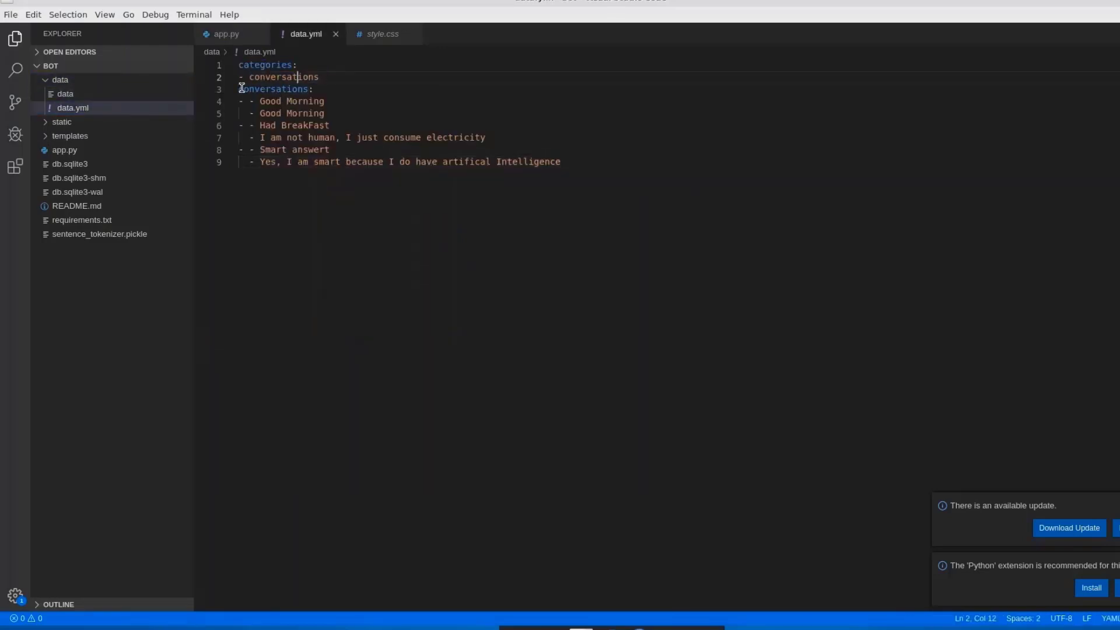
pyautogui.doubleClick(274, 88)
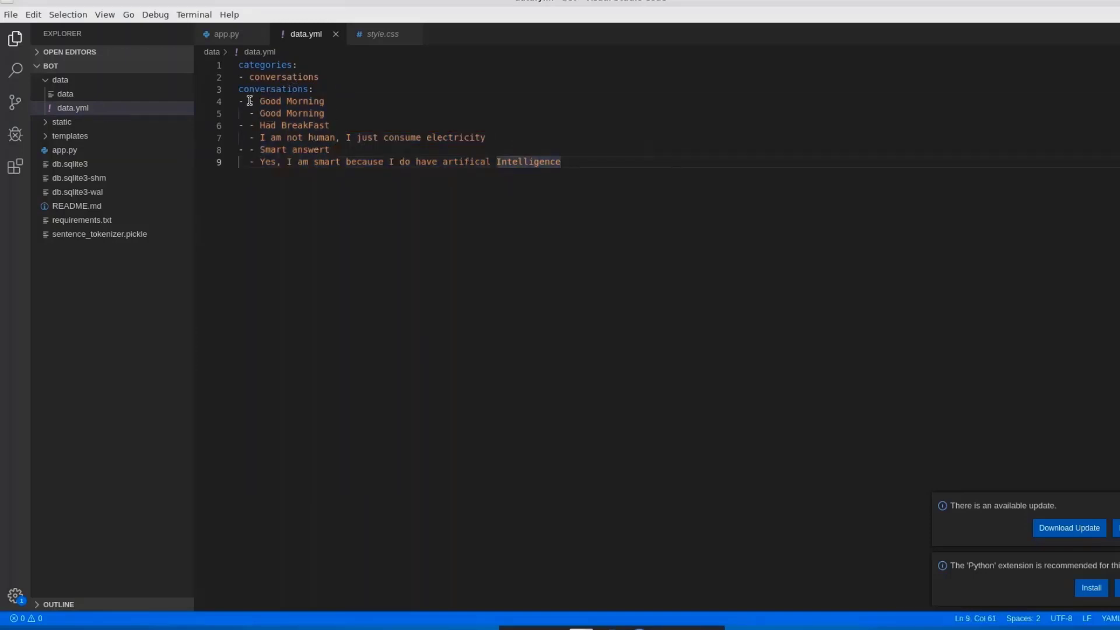
pyautogui.click(247, 77)
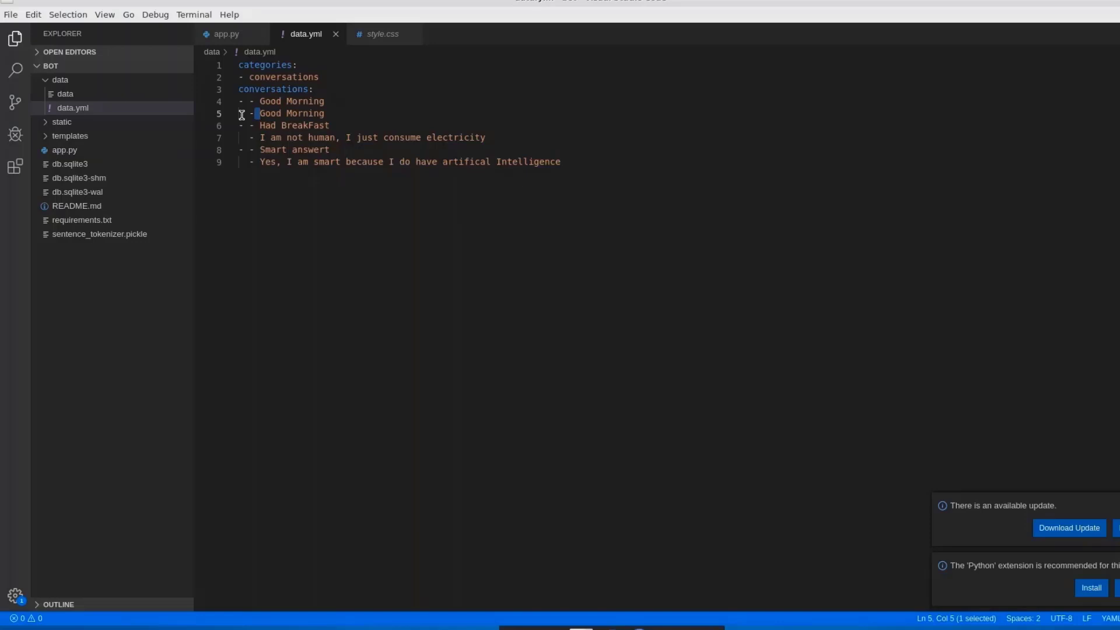
pyautogui.click(73, 107)
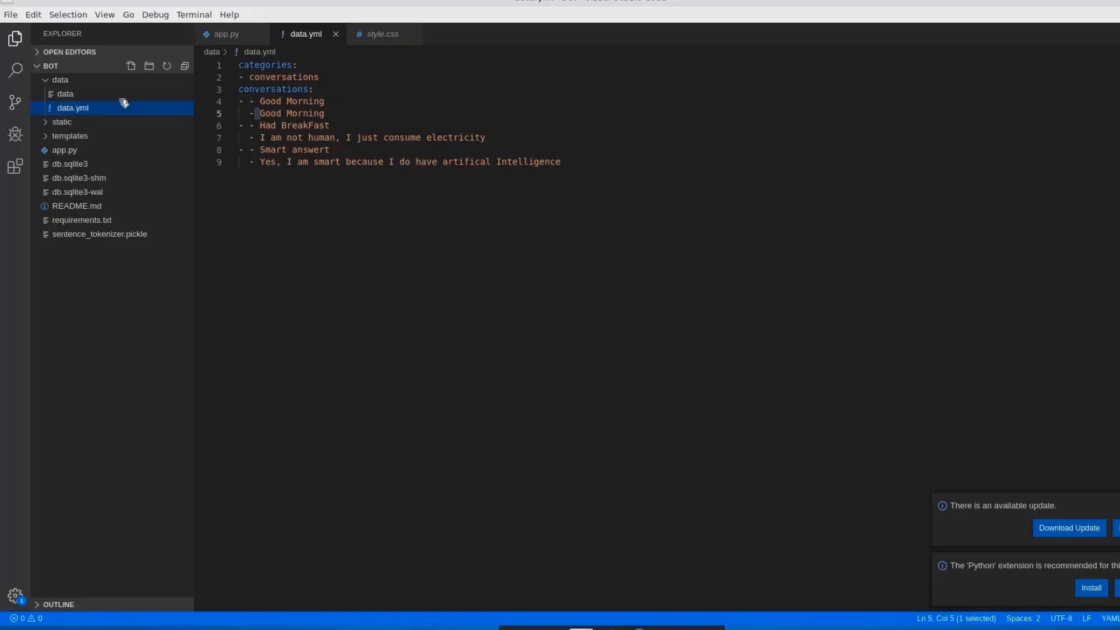
pyautogui.moveTo(629, 168)
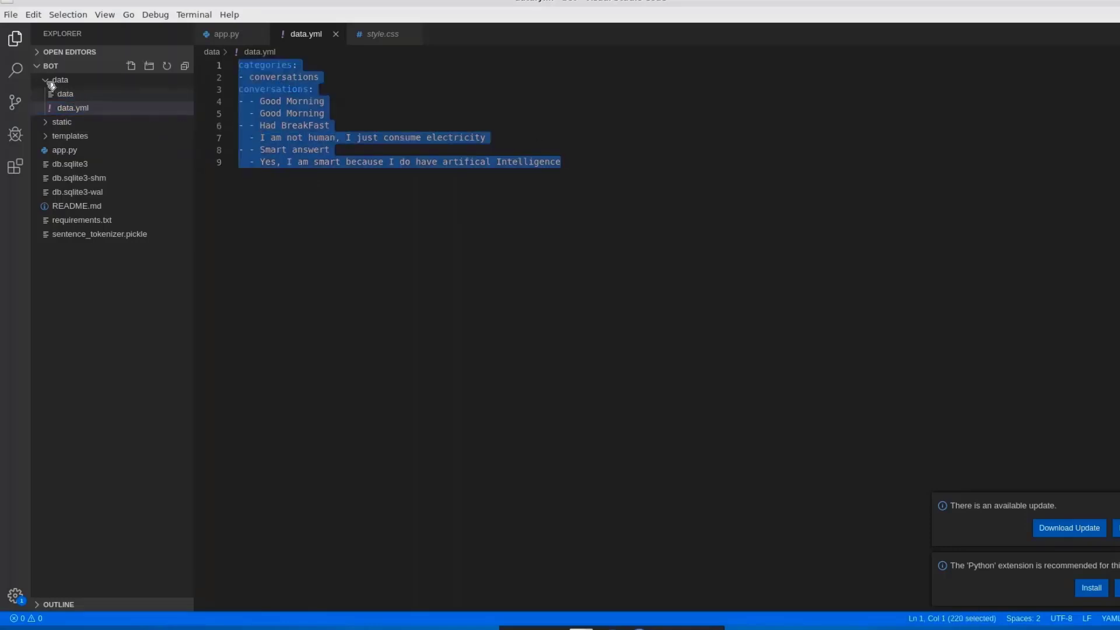
pyautogui.click(60, 79)
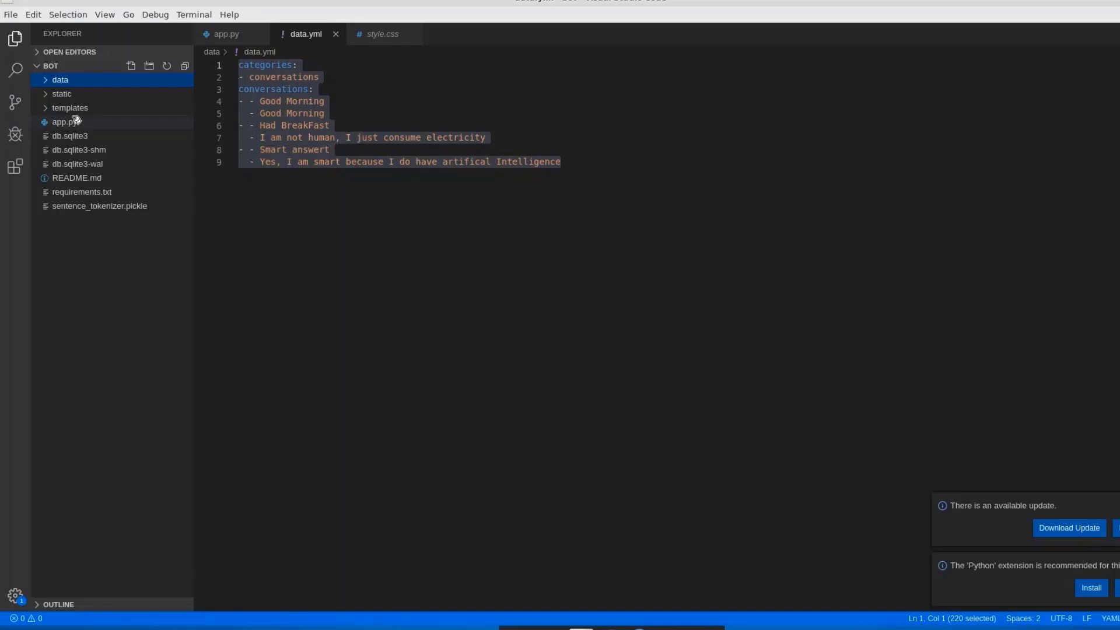
pyautogui.click(225, 34)
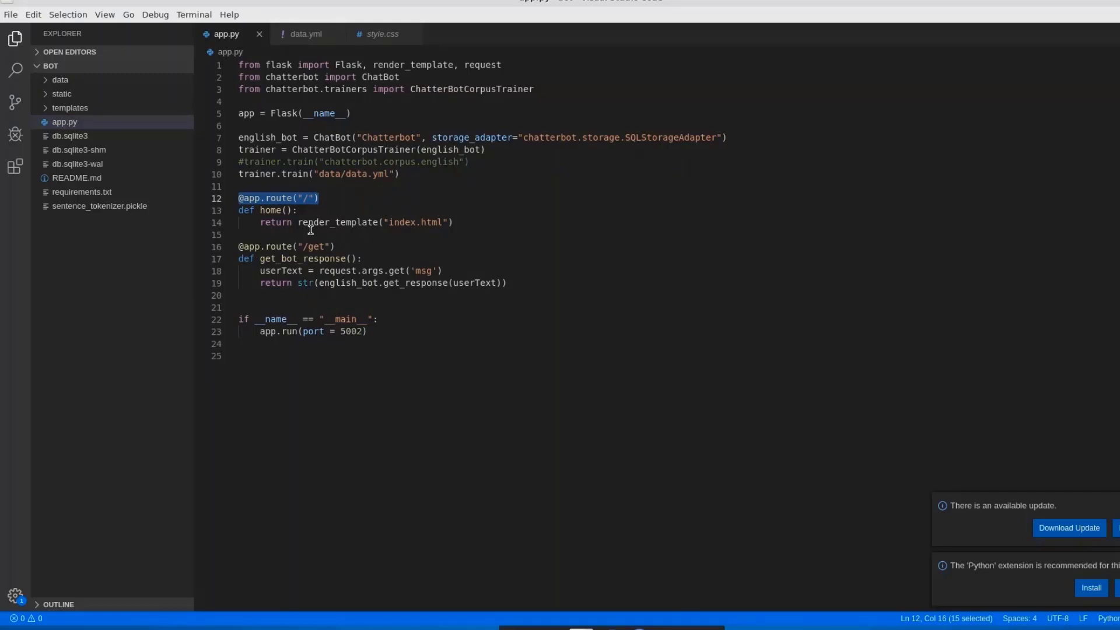
pyautogui.doubleClick(343, 222)
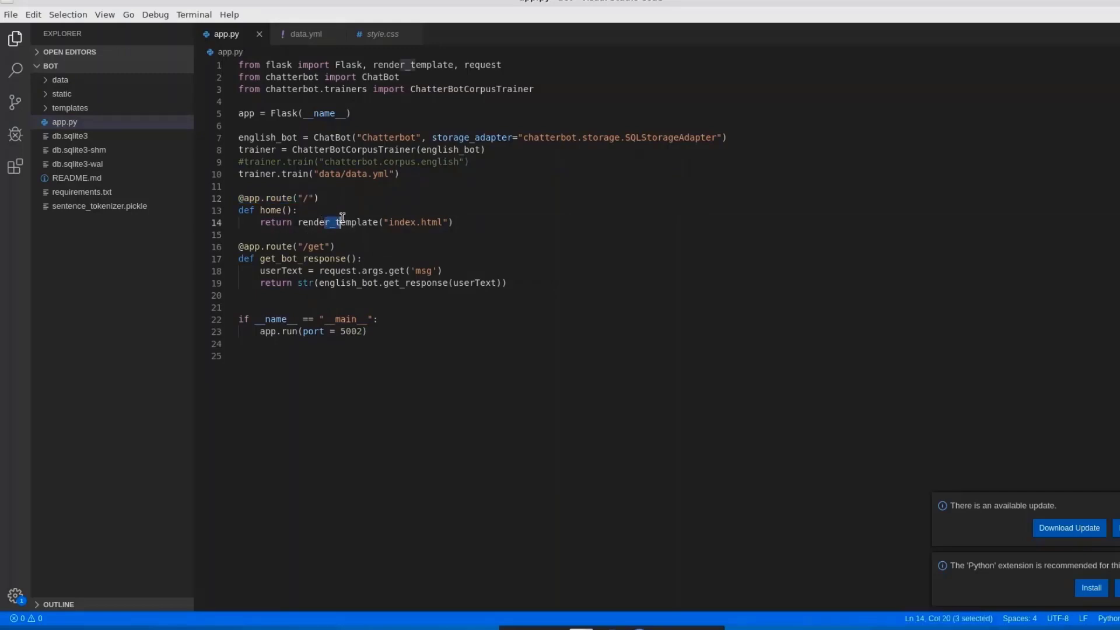
pyautogui.click(312, 223)
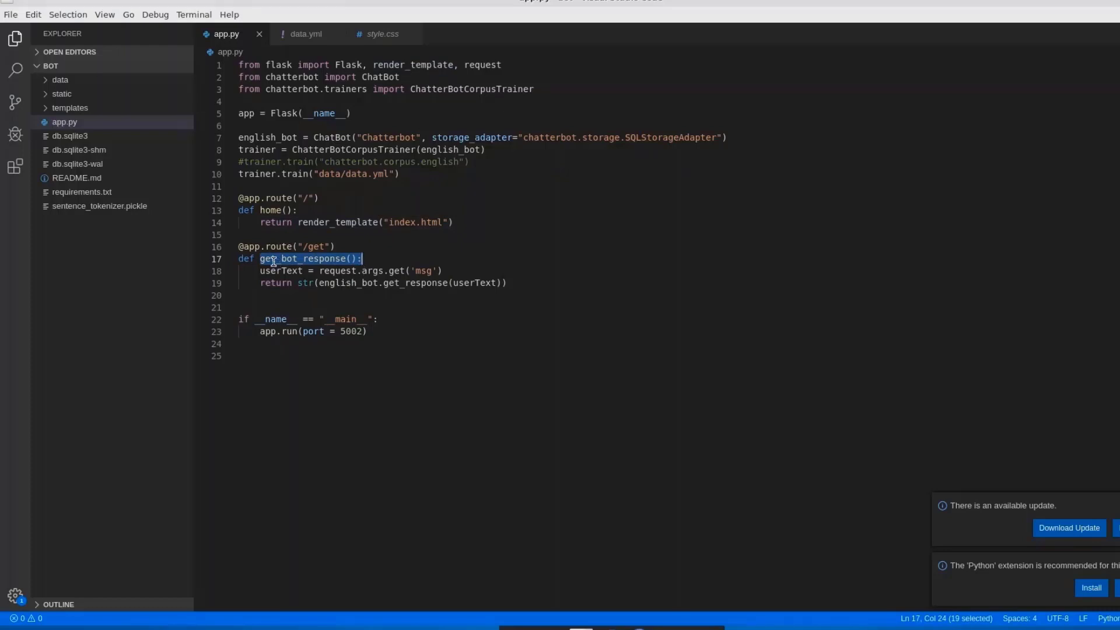
pyautogui.doubleClick(279, 270)
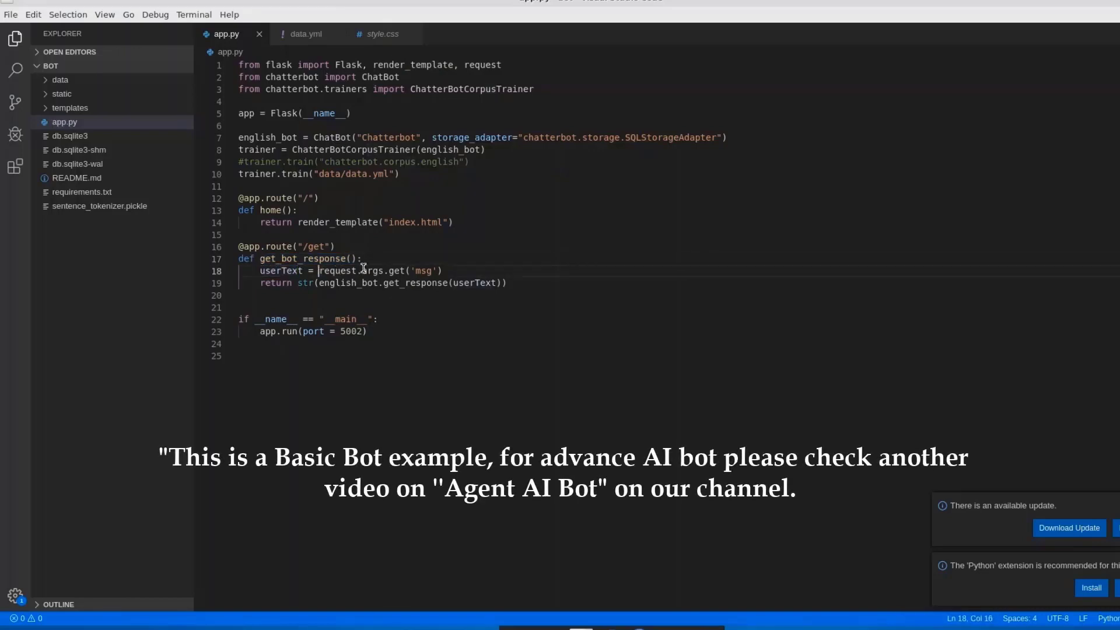
pyautogui.moveTo(319, 270); pyautogui.dragTo(437, 270)
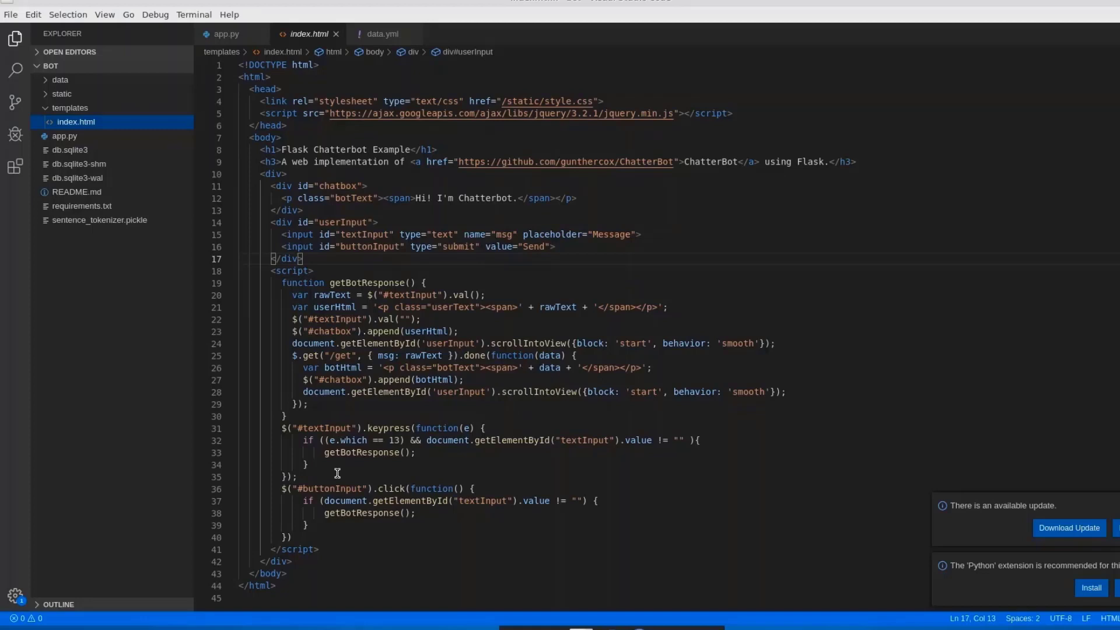
pyautogui.moveTo(165, 523)
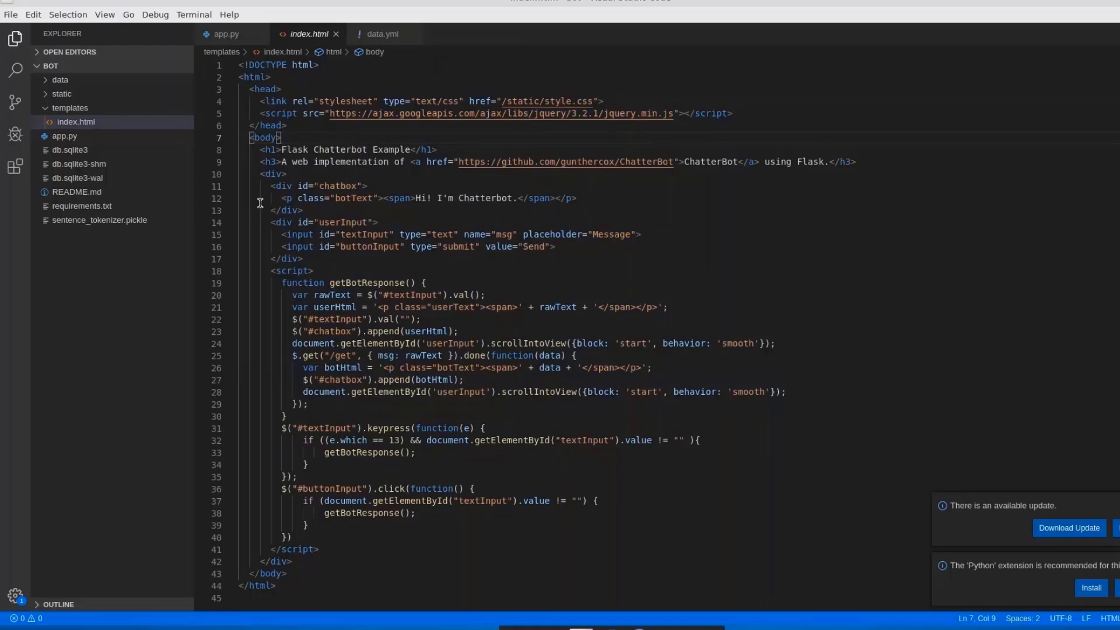
pyautogui.moveTo(308, 164)
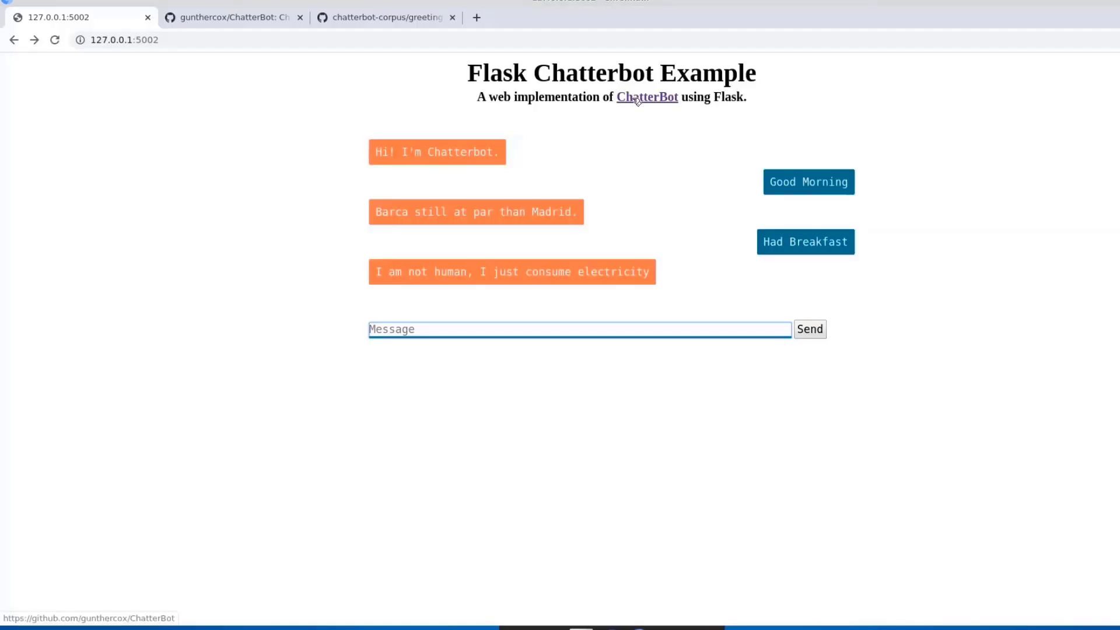
pyautogui.click(646, 96)
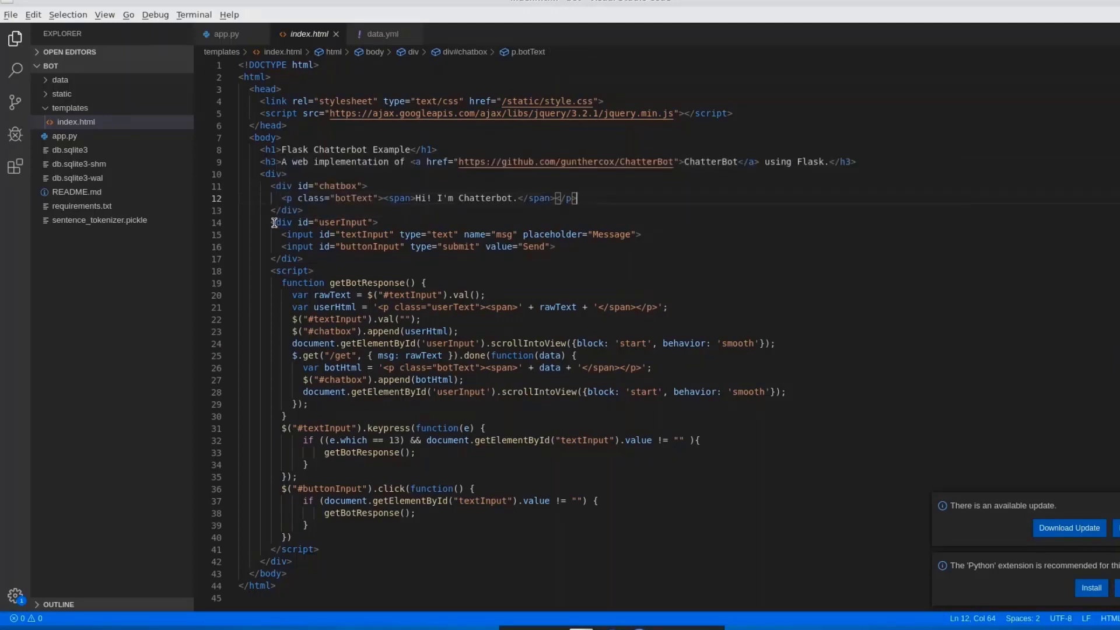
pyautogui.moveTo(302, 223)
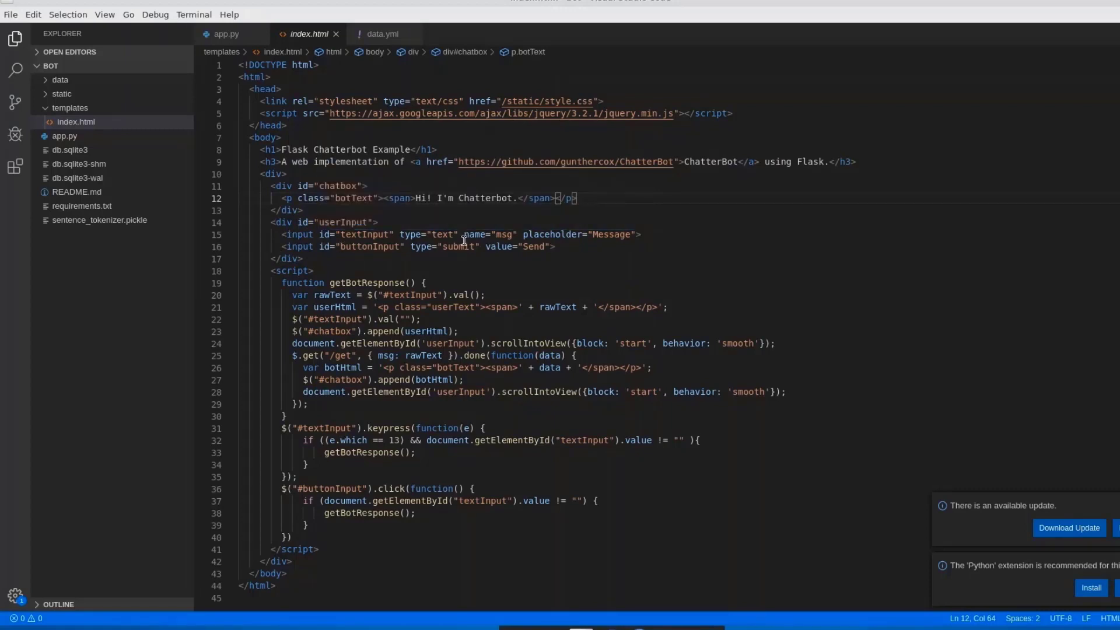
pyautogui.moveTo(399, 234)
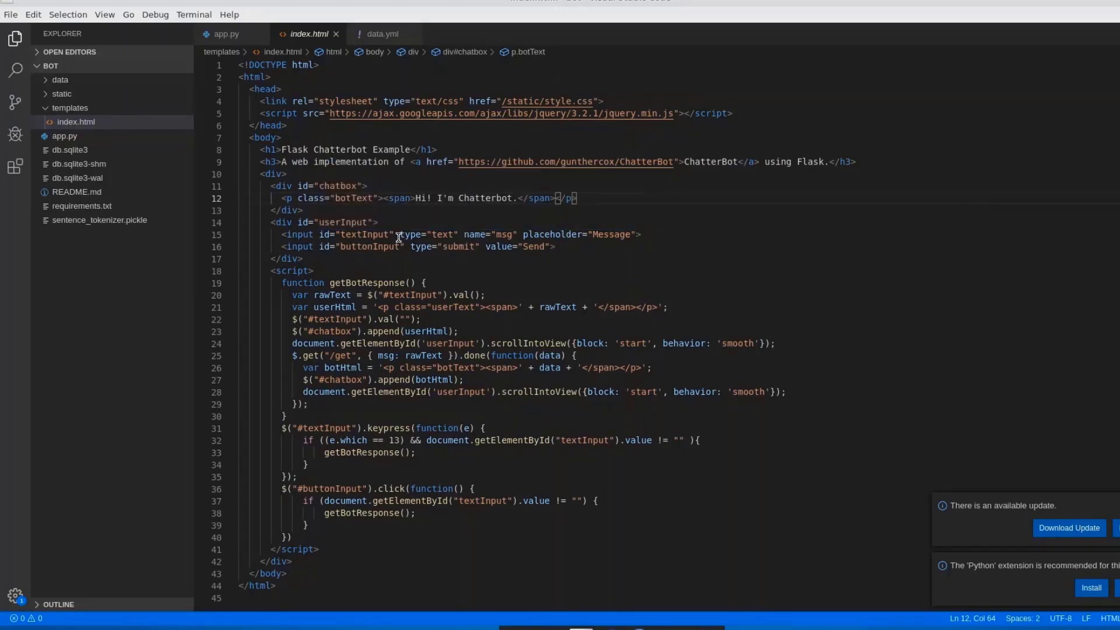
pyautogui.moveTo(391, 284)
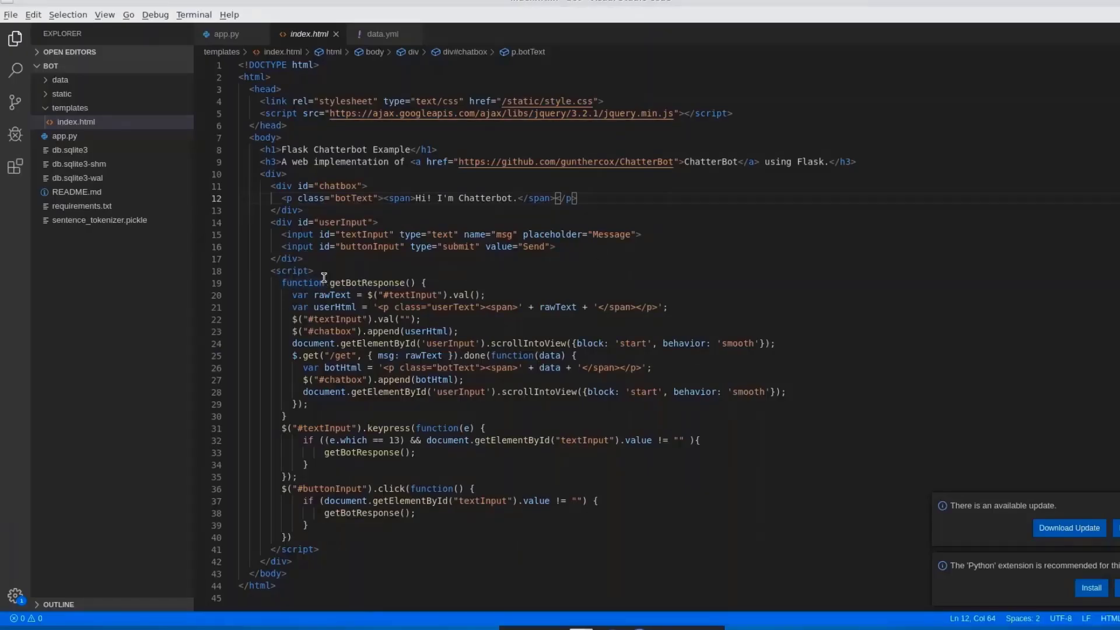
pyautogui.moveTo(323, 298)
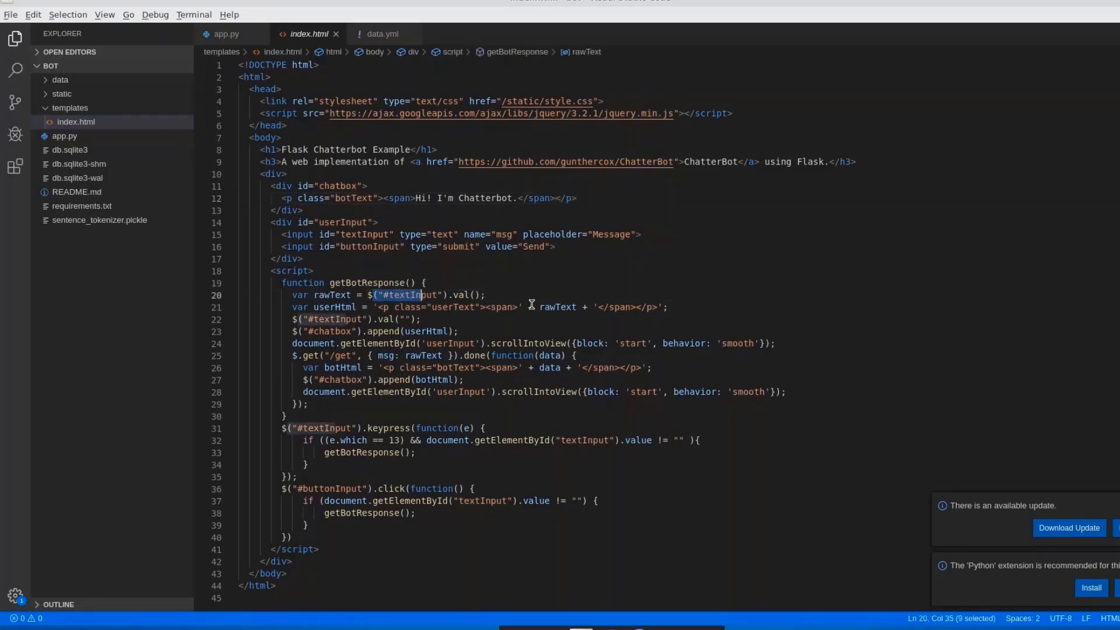
pyautogui.moveTo(525, 312)
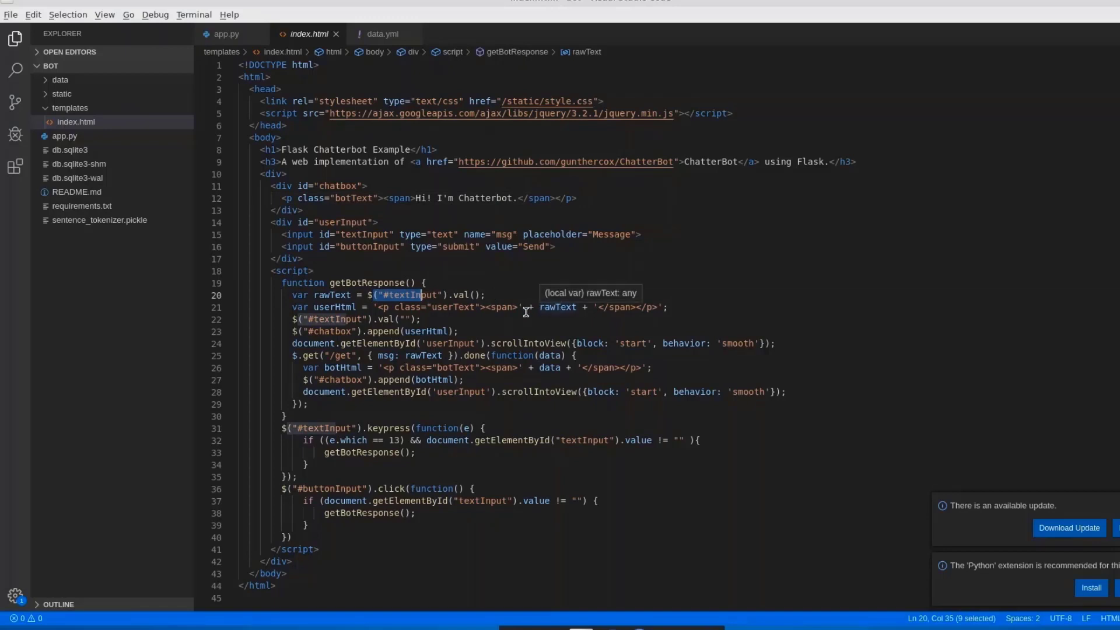
pyautogui.moveTo(426, 328)
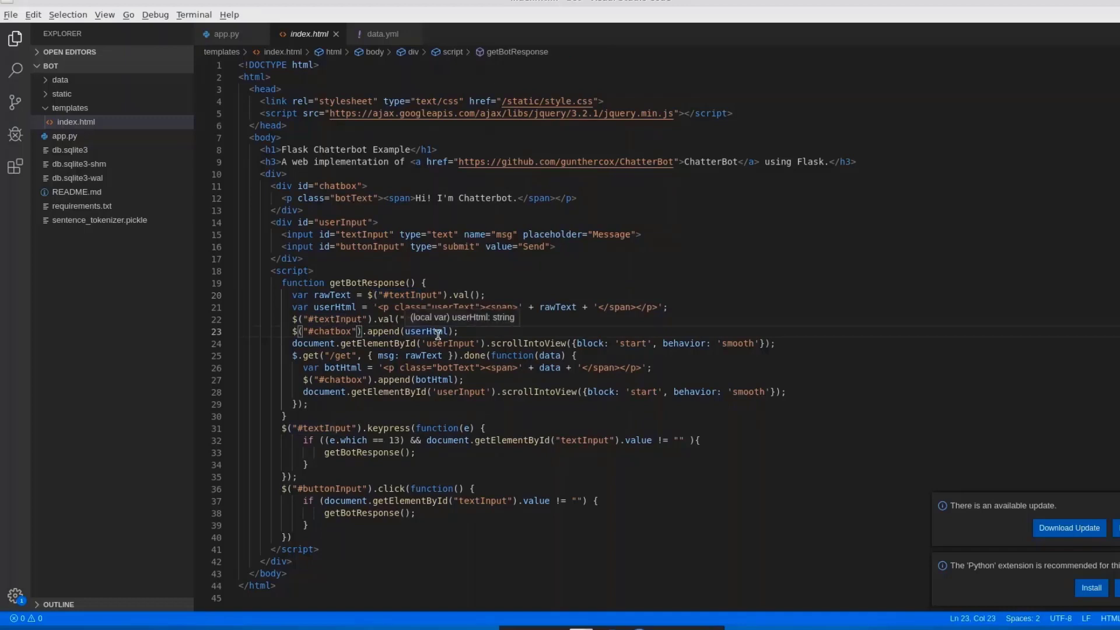
pyautogui.moveTo(409, 371)
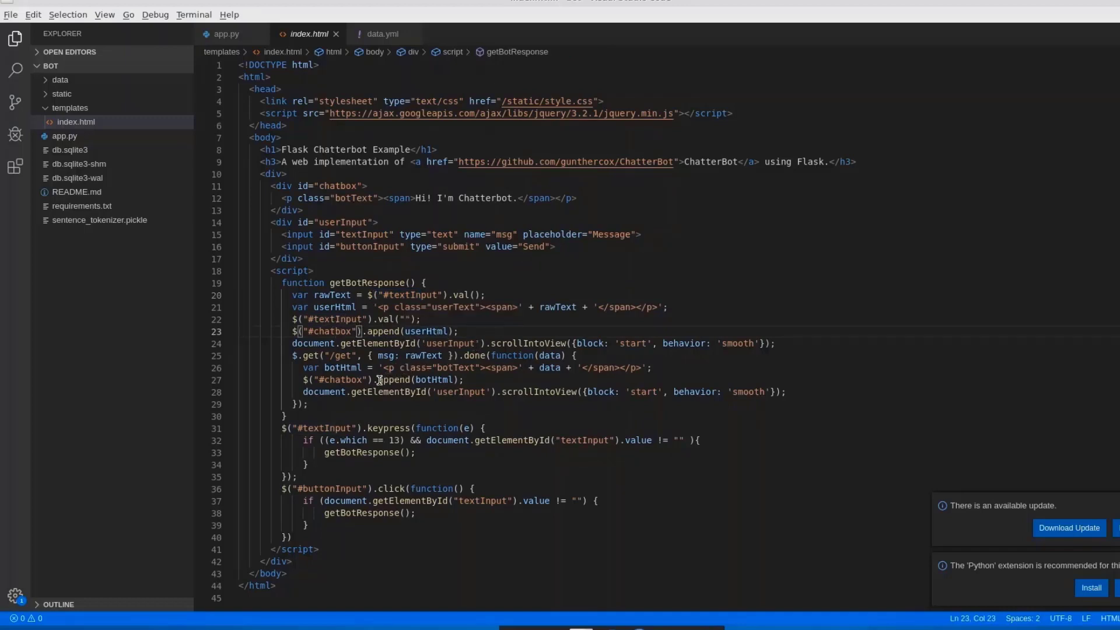
# - Mark the code appending the user's message to chatbox, then return to the chat page
pyautogui.moveTo(363, 331); pyautogui.dragTo(461, 331)
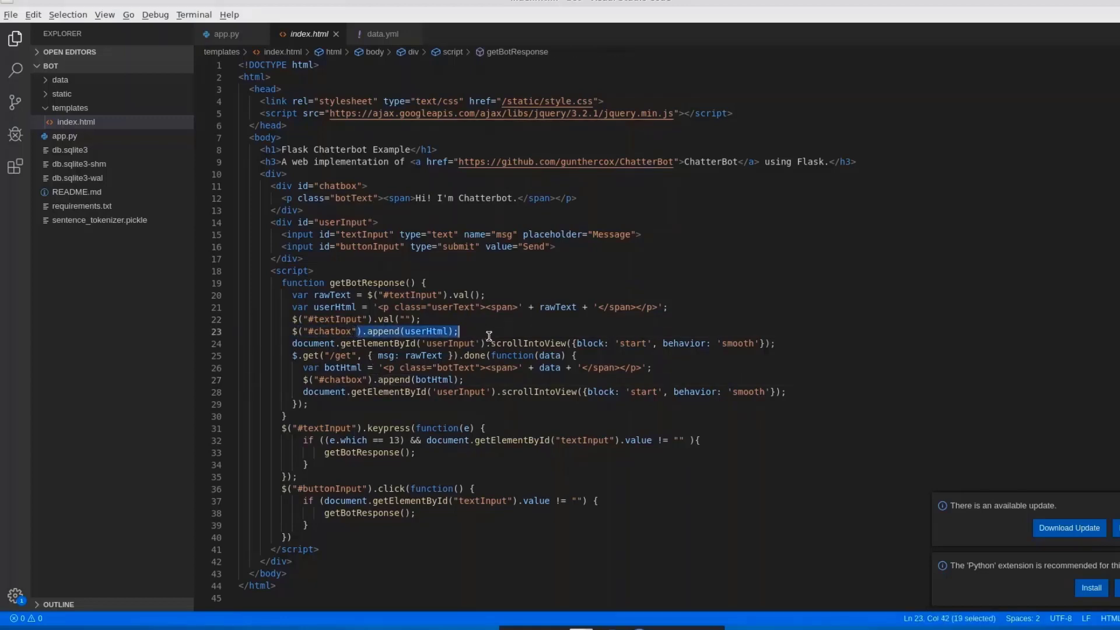
pyautogui.moveTo(397, 330)
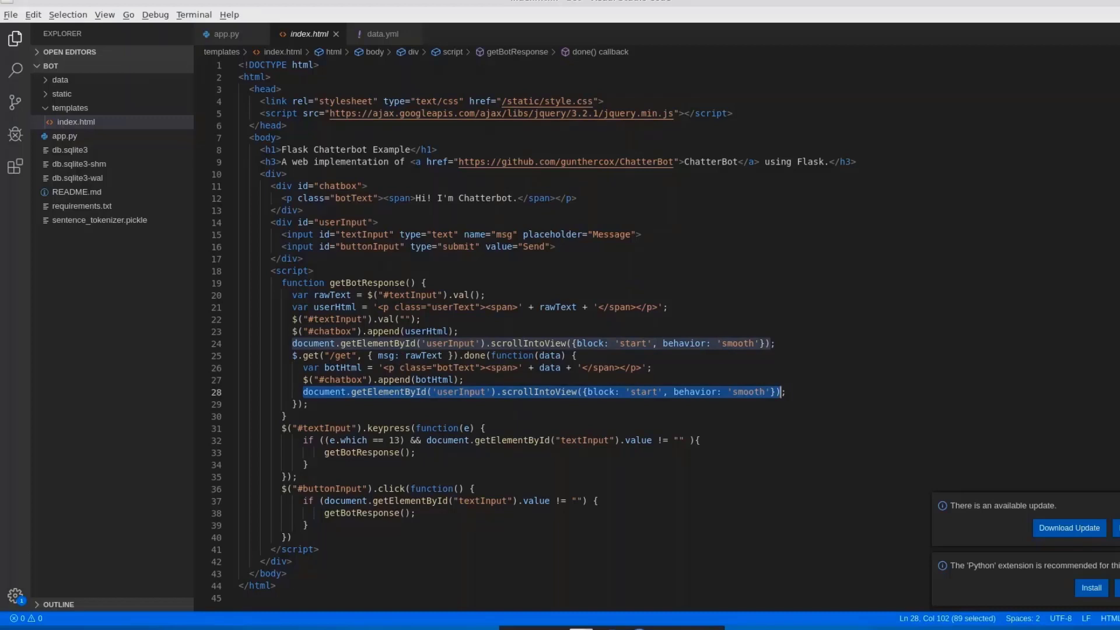
pyautogui.click(61, 79)
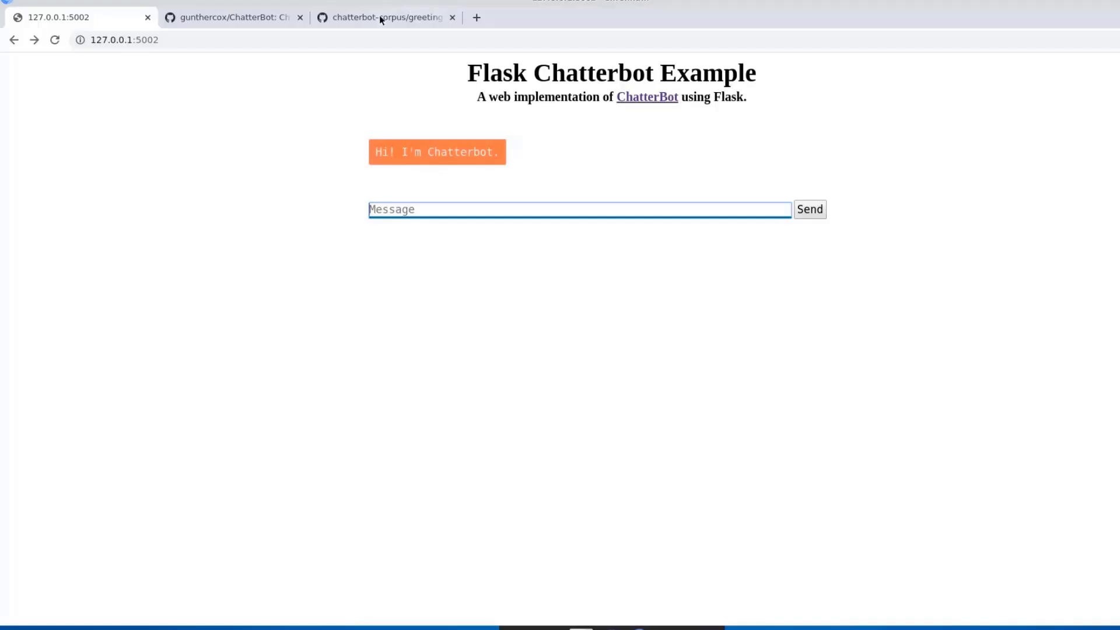
pyautogui.click(386, 17)
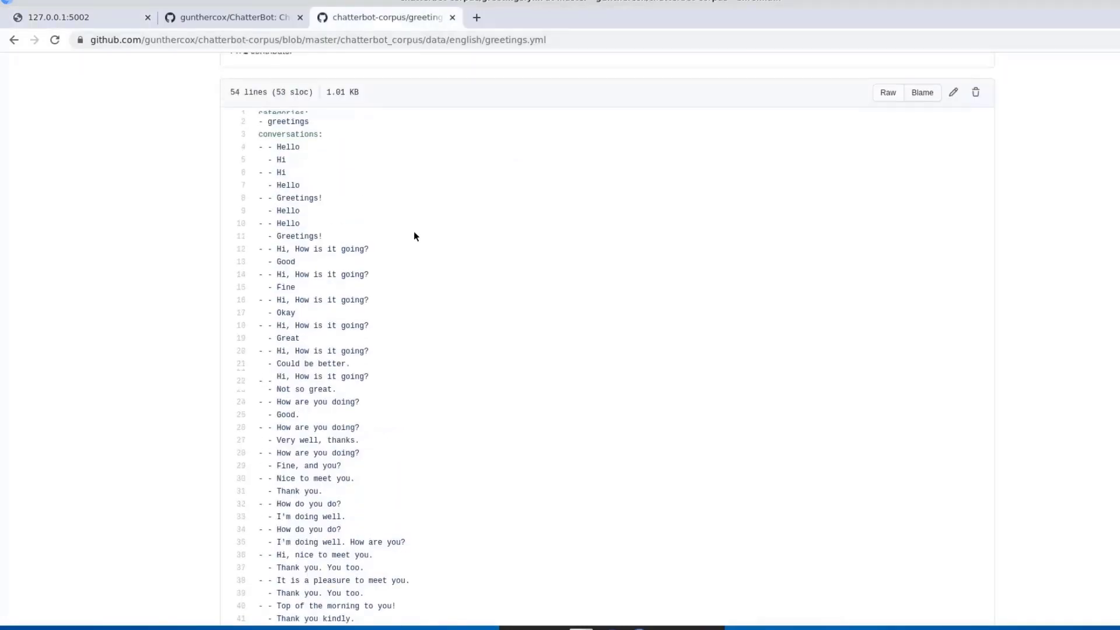
pyautogui.scroll(3)
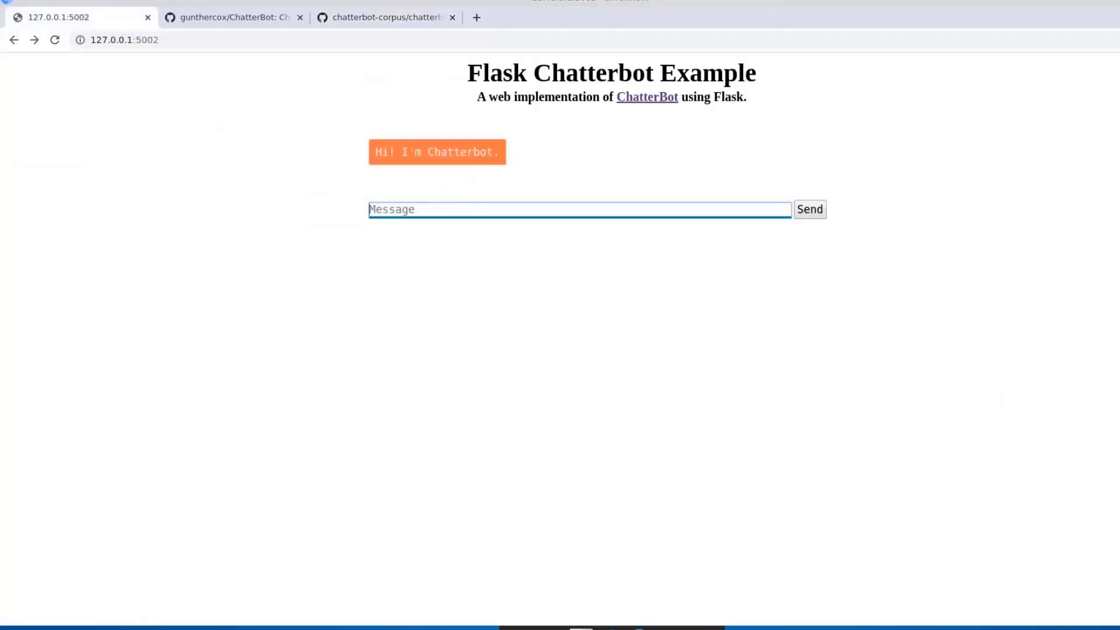
# - Ask the bot 'What is computer?' and what basketball is
pyautogui.write('What is com')
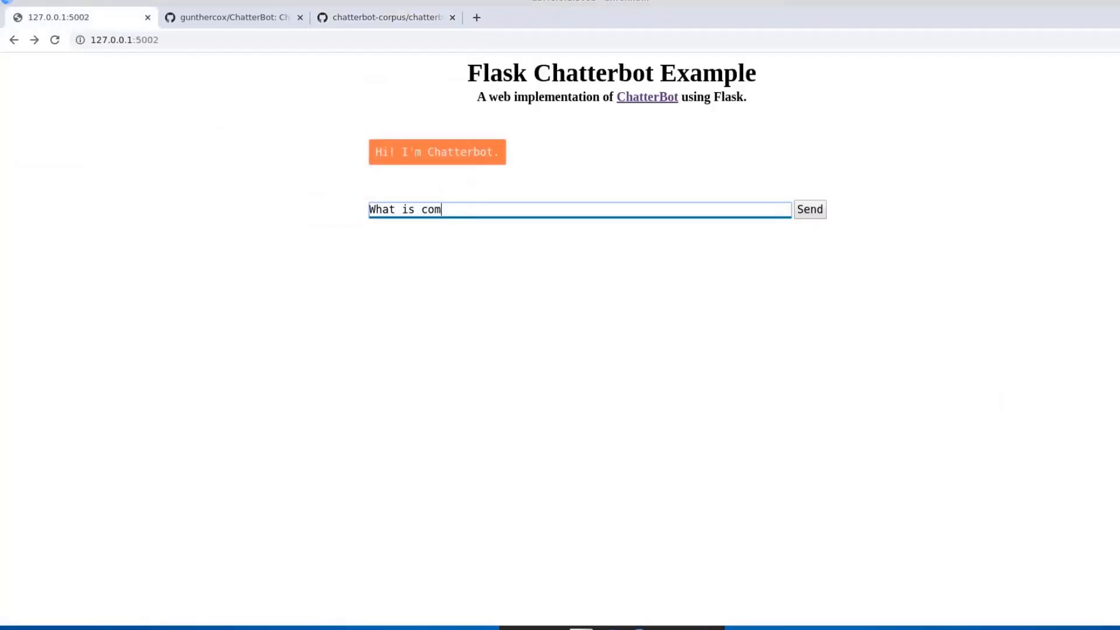
pyautogui.write('puter?')
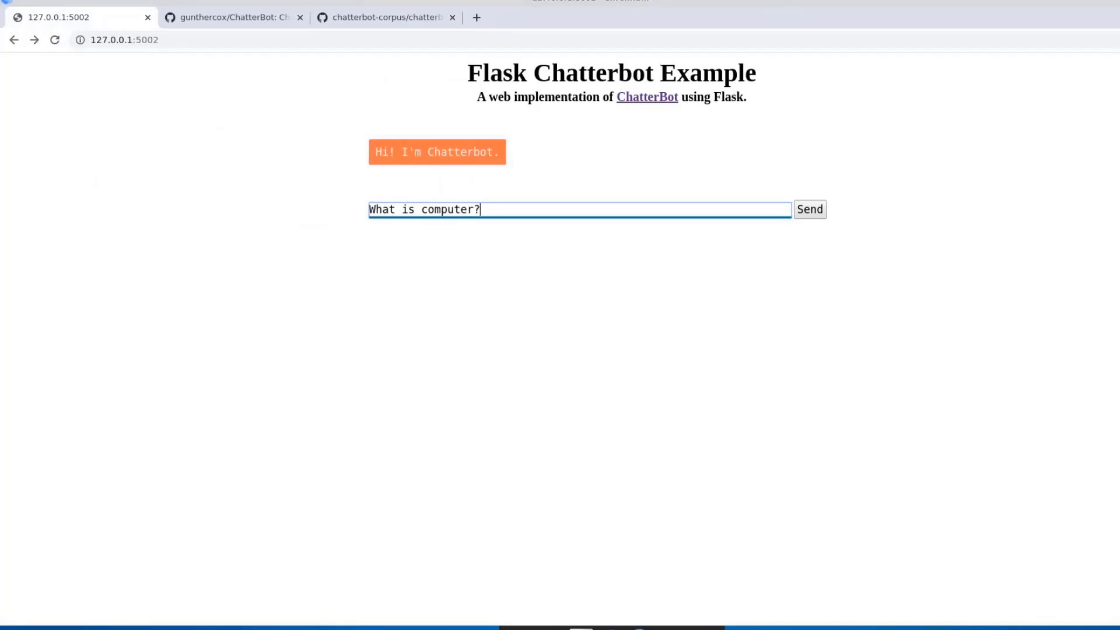
pyautogui.click(808, 209)
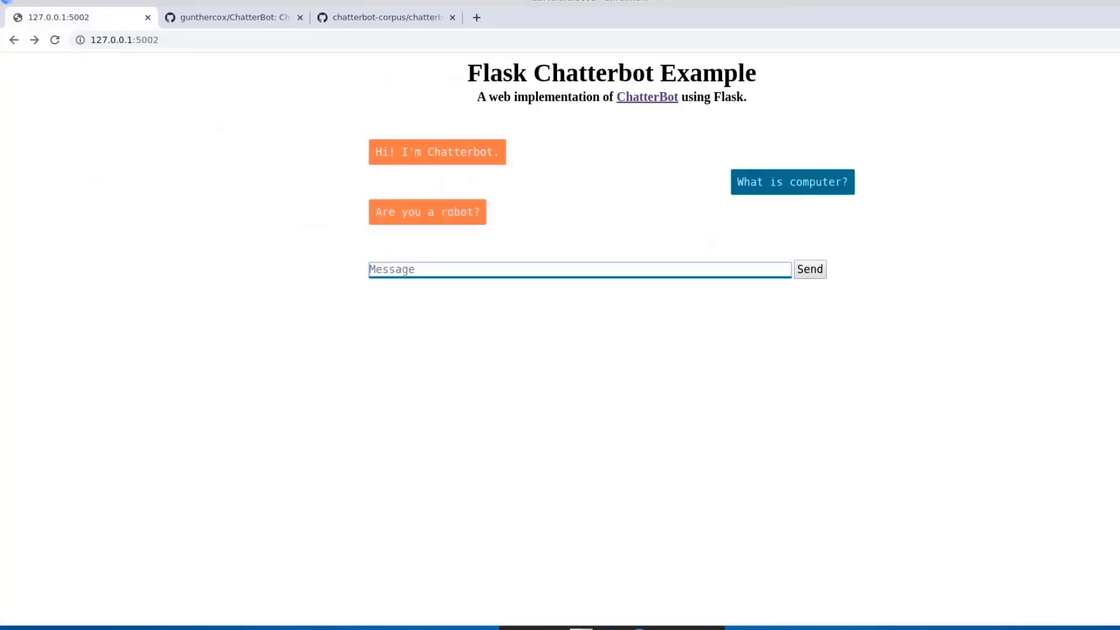
pyautogui.write('What is Bs')
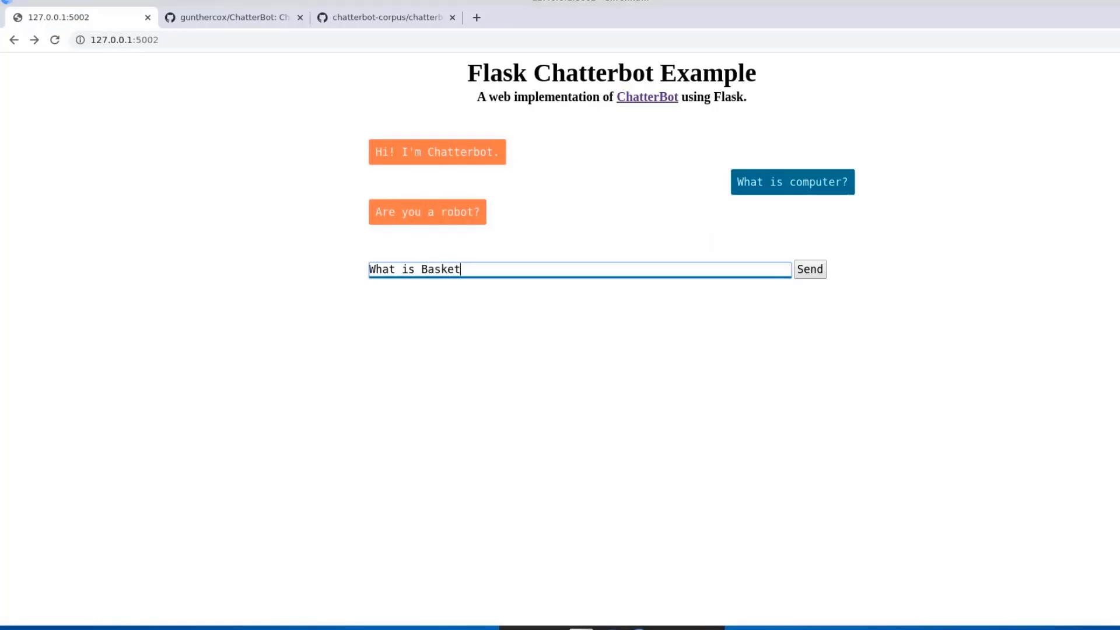
pyautogui.click(809, 269)
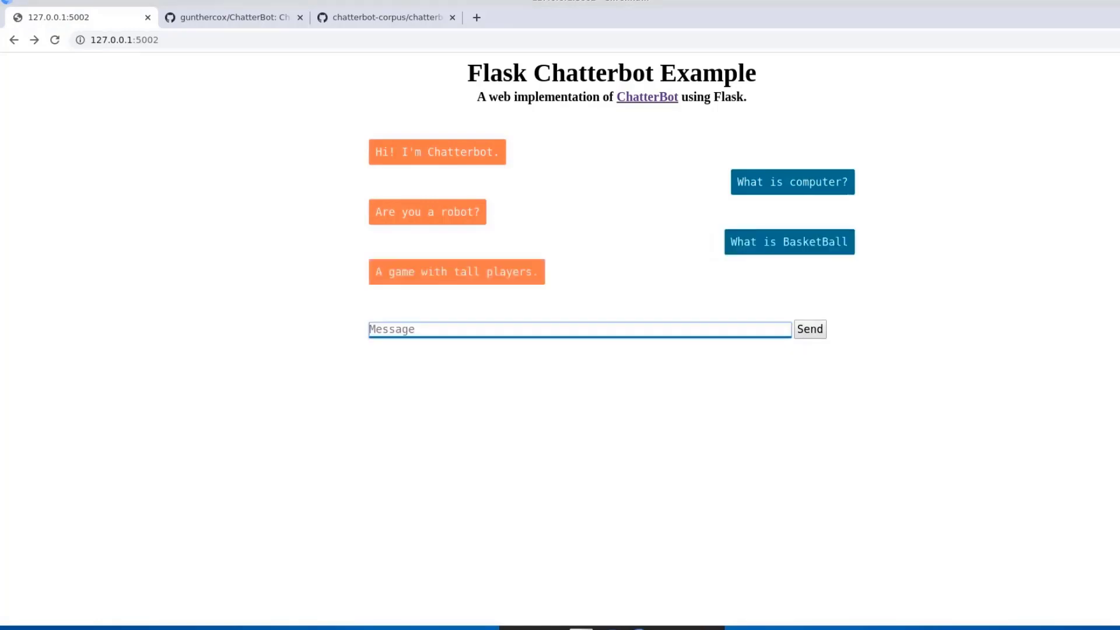